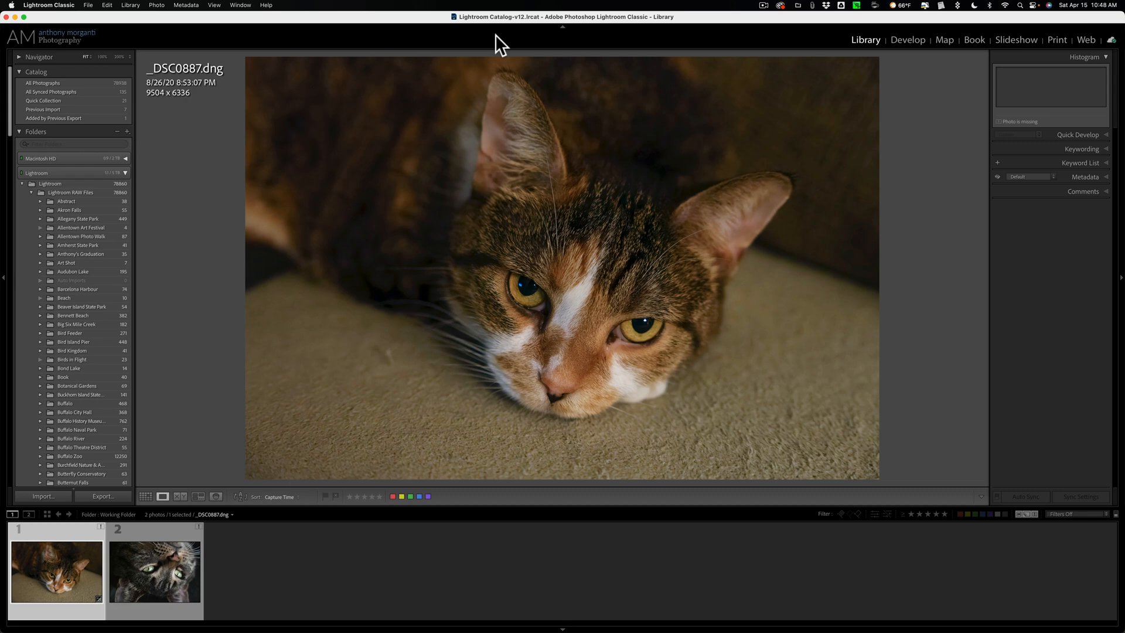
mouse_move(243, 423)
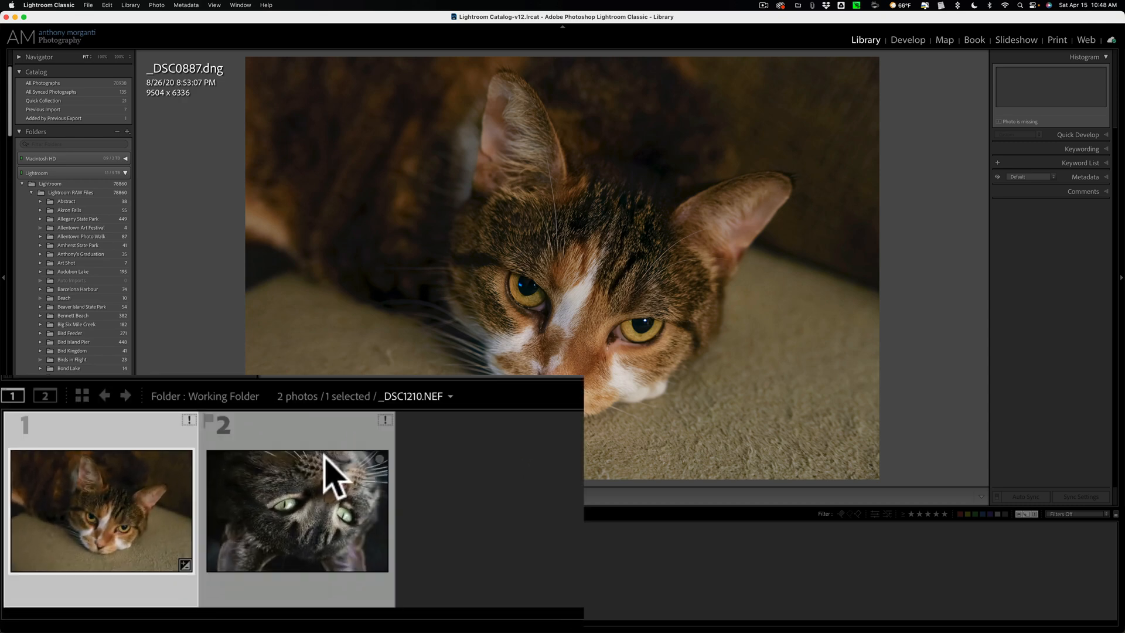
mouse_move(279, 459)
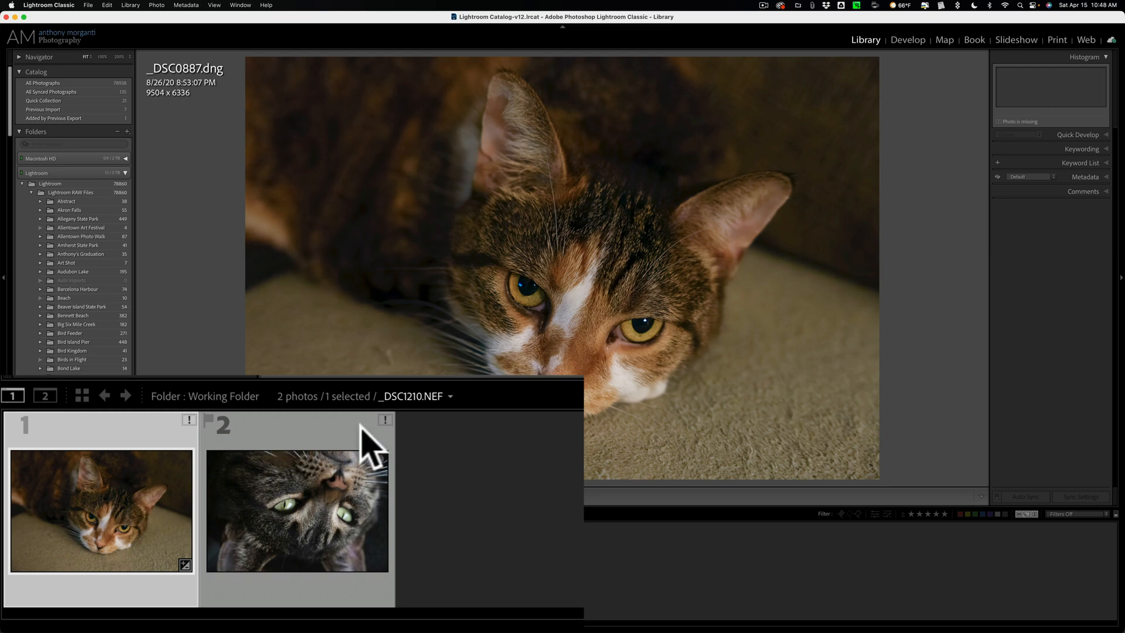
mouse_move(394, 434)
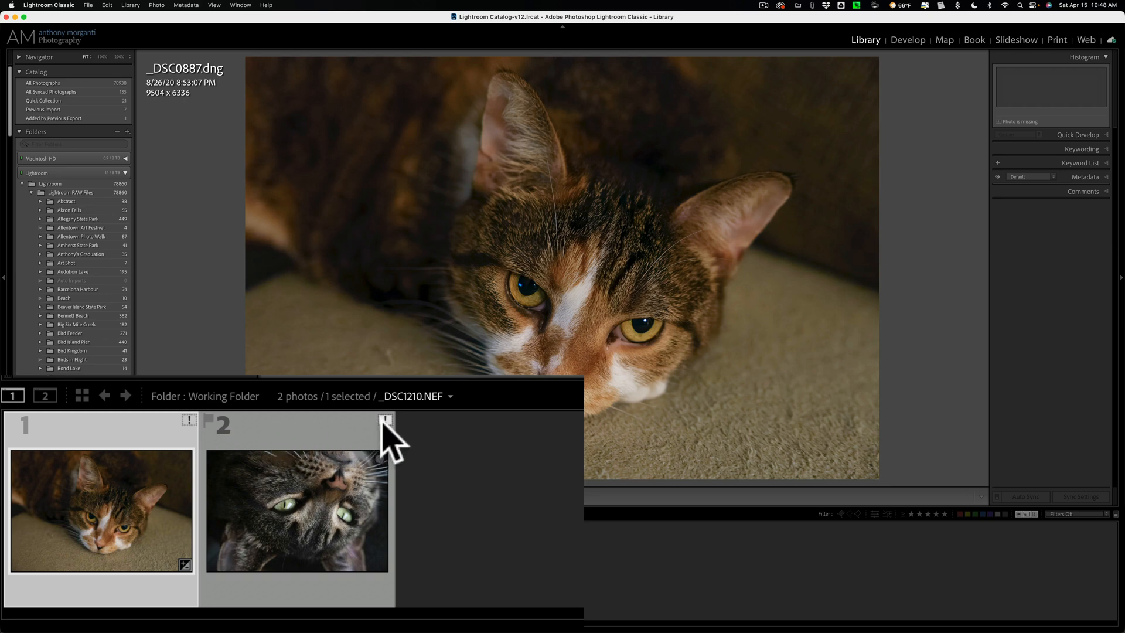
mouse_move(386, 419)
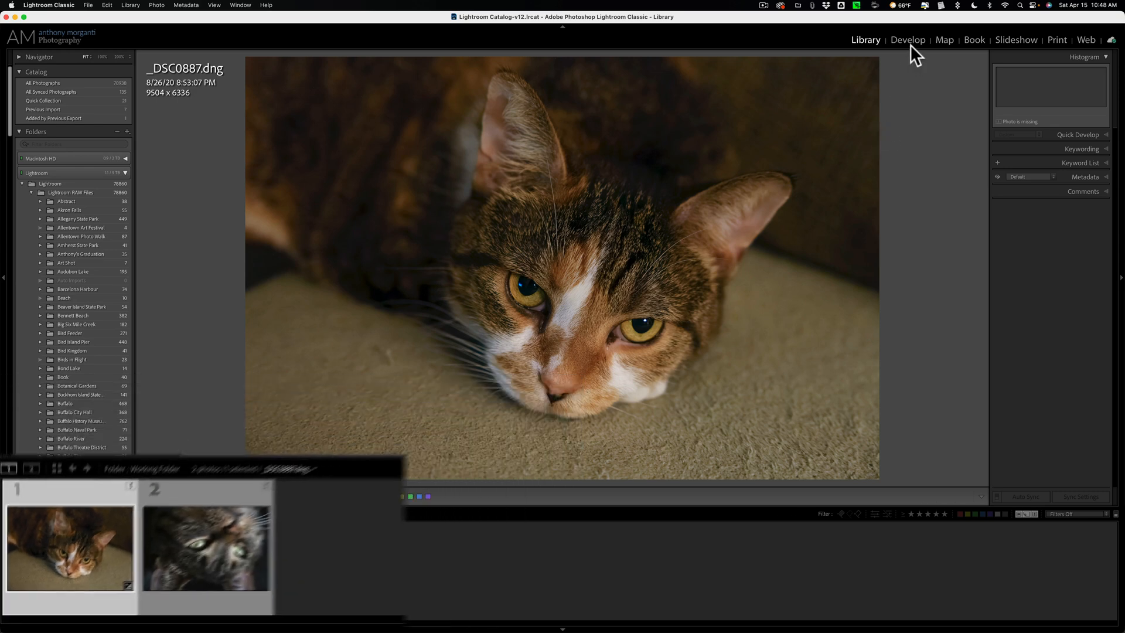
- Open the tabby cat photo _DSC0887.dng in the Develop module, seeing 'The file could not be found'
click(906, 39)
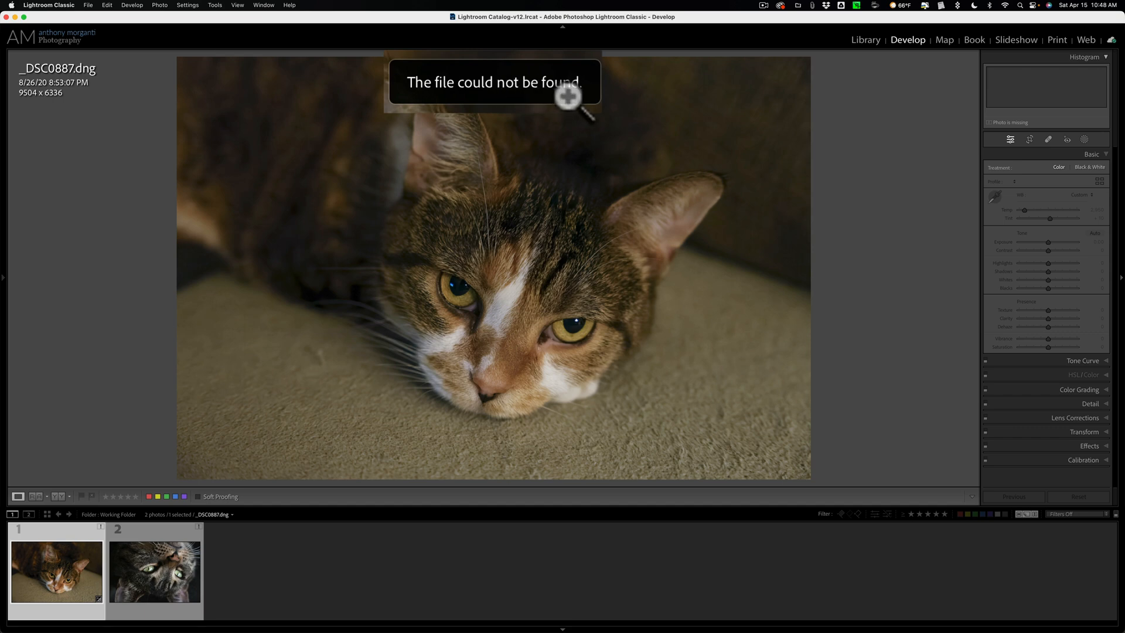
mouse_move(1085, 297)
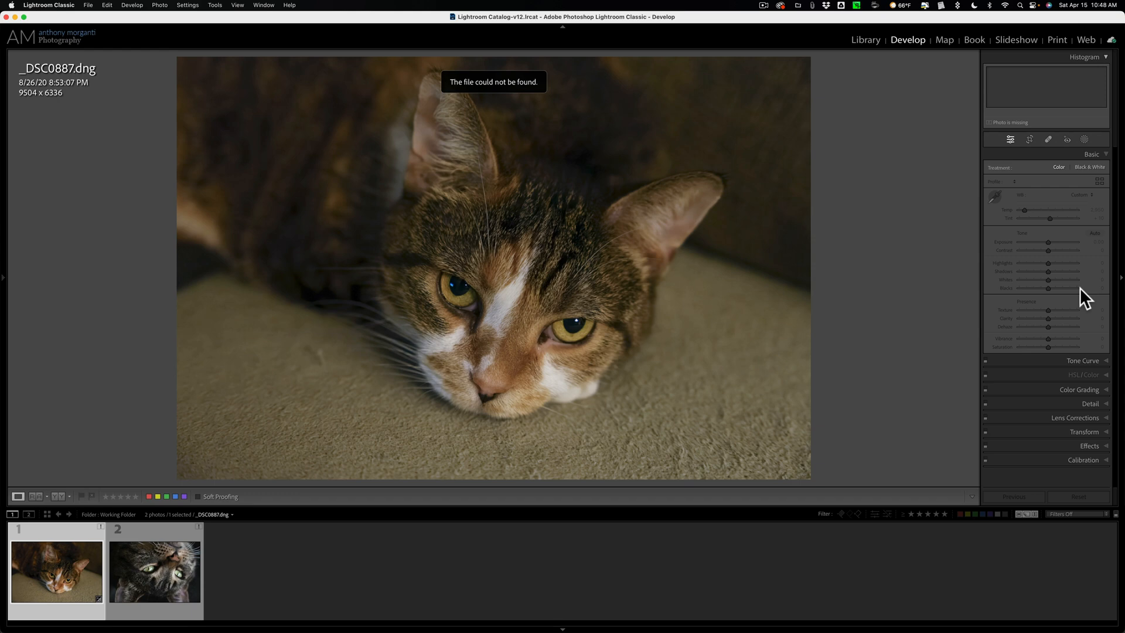
mouse_move(868, 308)
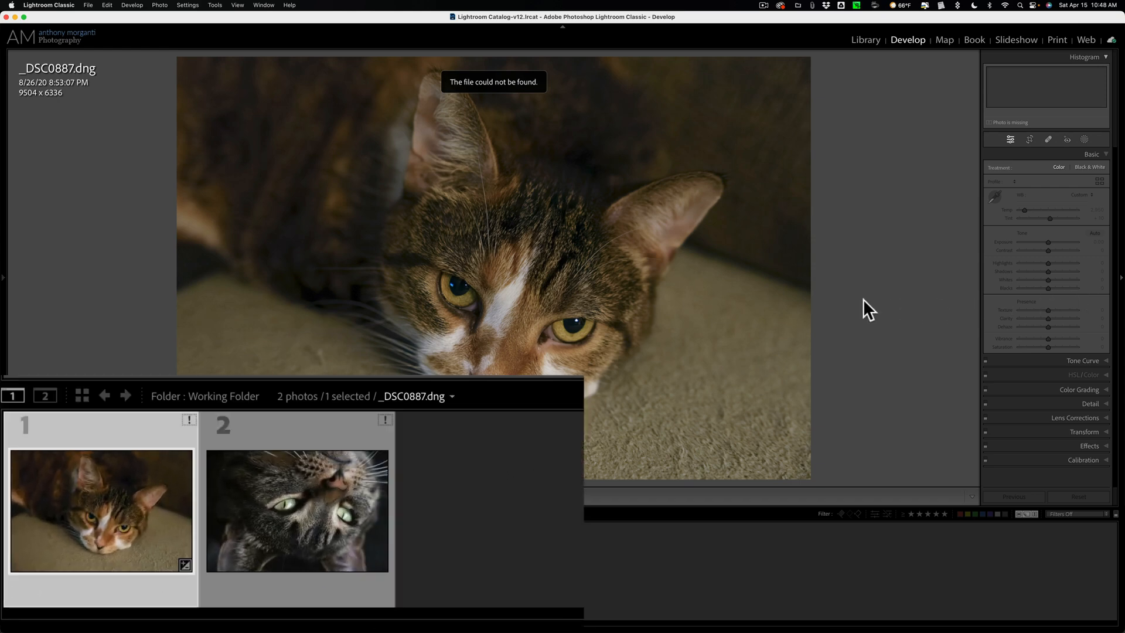
- Attempt to locate _DSC1210.NEF's missing original, find the Working Folder empty, and cancel
click(386, 419)
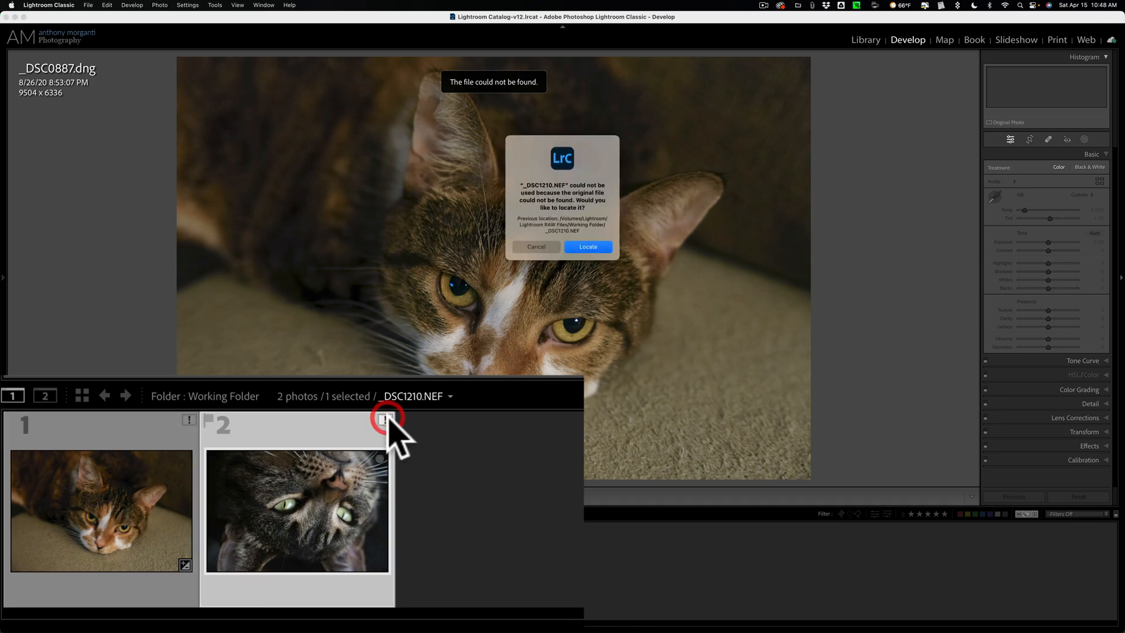
click(387, 418)
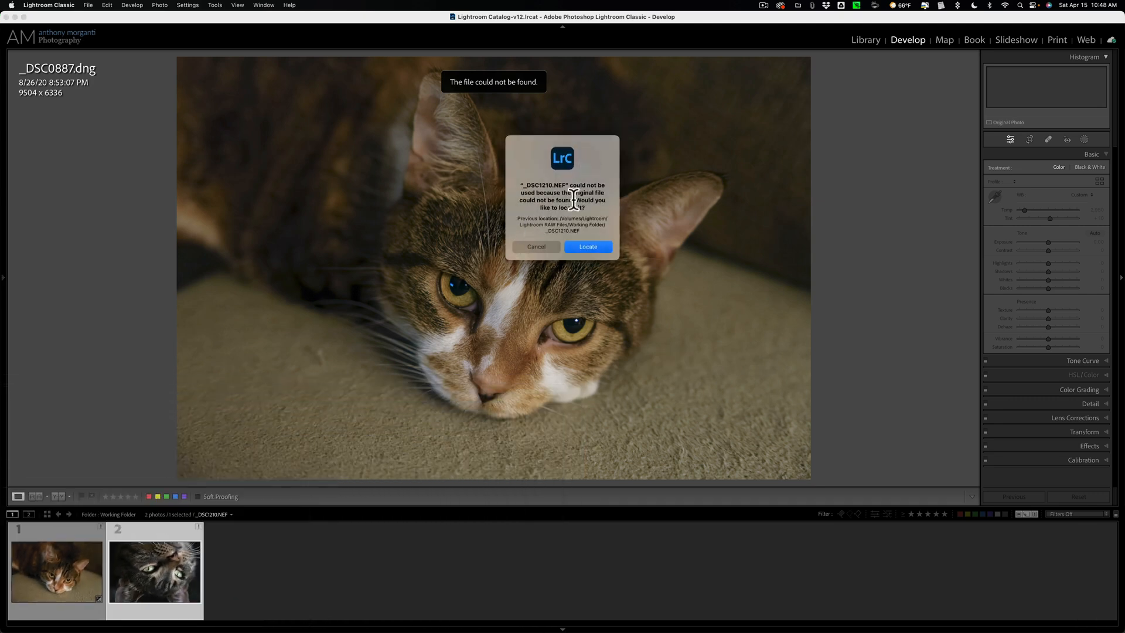
click(587, 247)
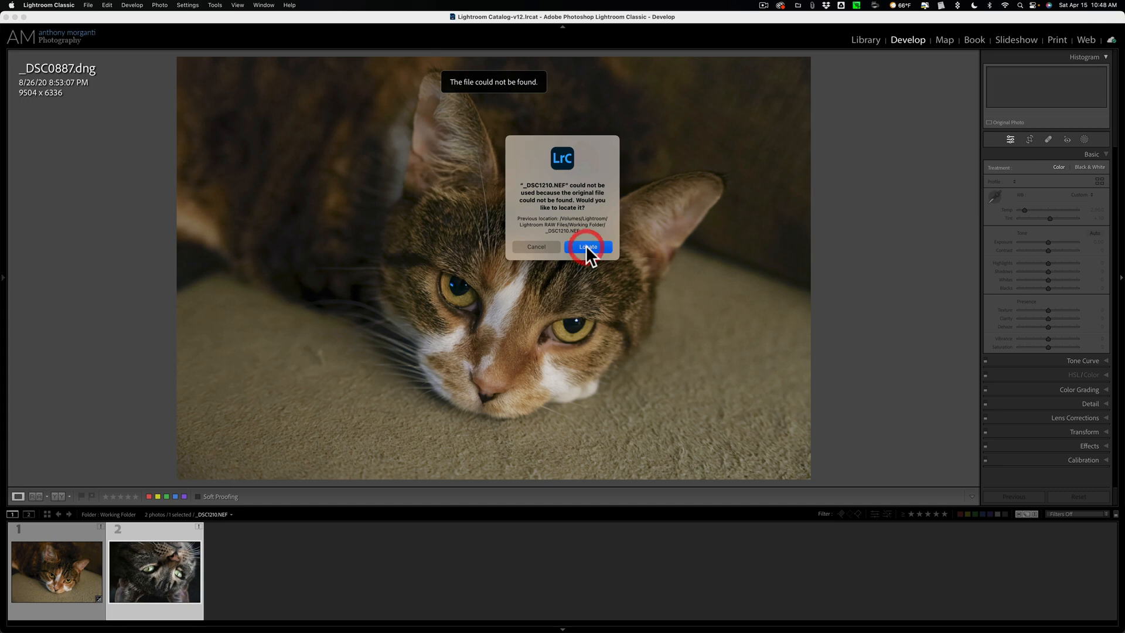
click(587, 246)
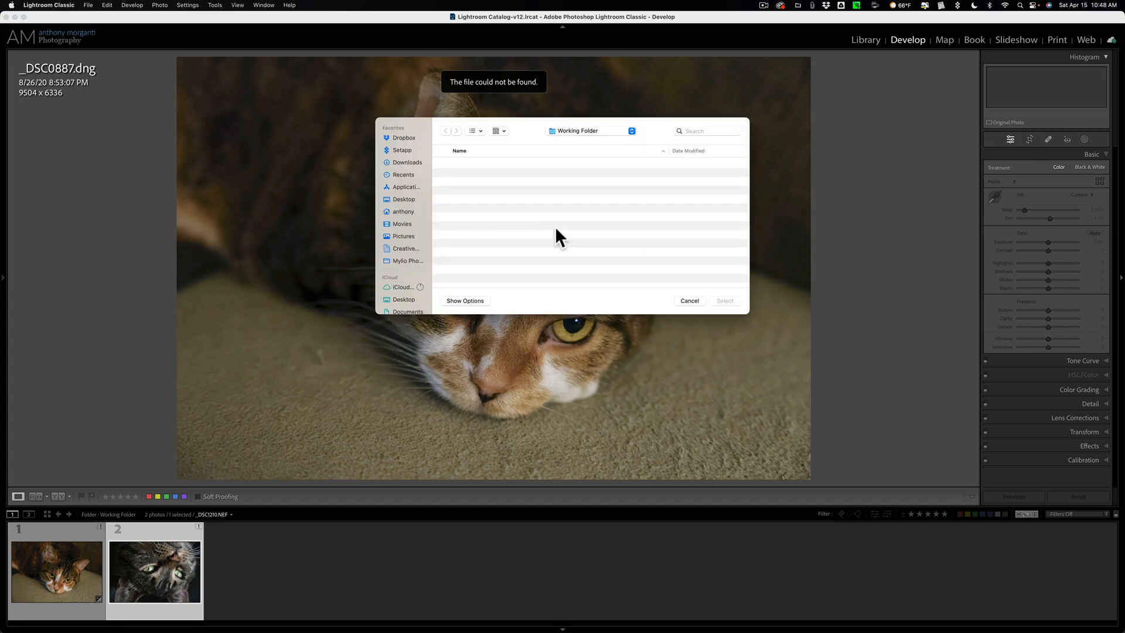
mouse_move(679, 298)
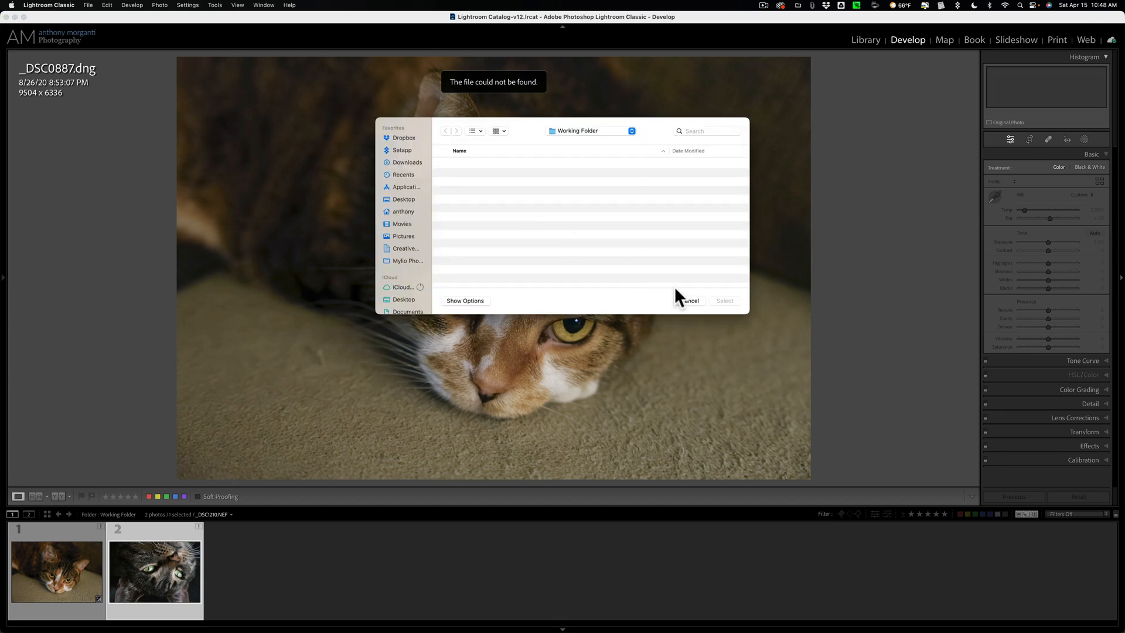
click(688, 301)
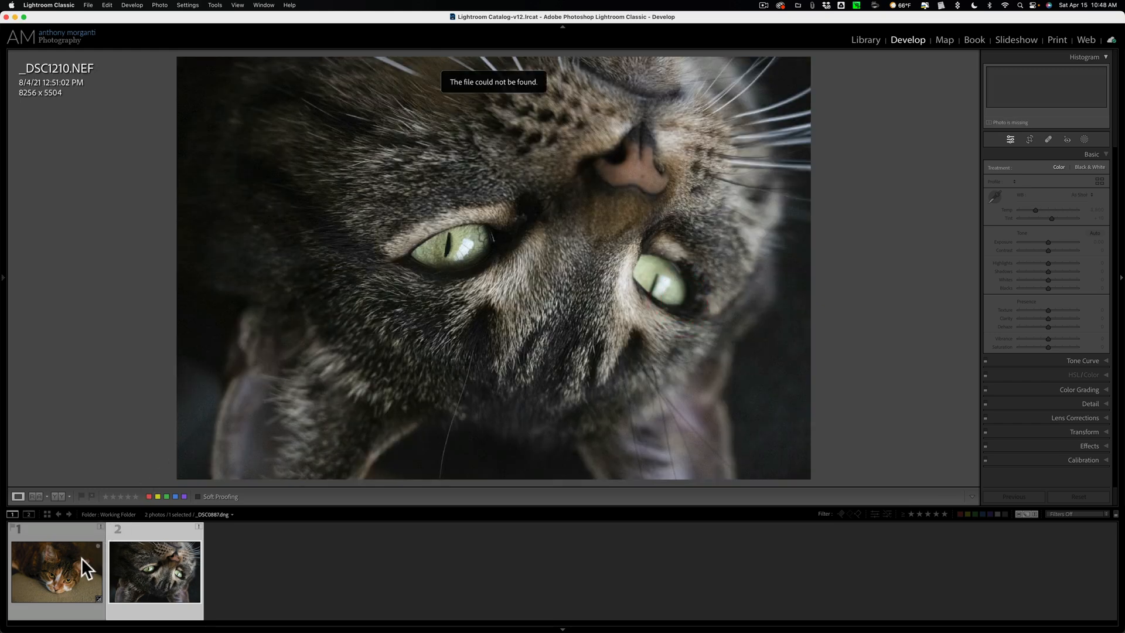
- Switch between the tabby cat and grey cat photos in the filmstrip
click(155, 570)
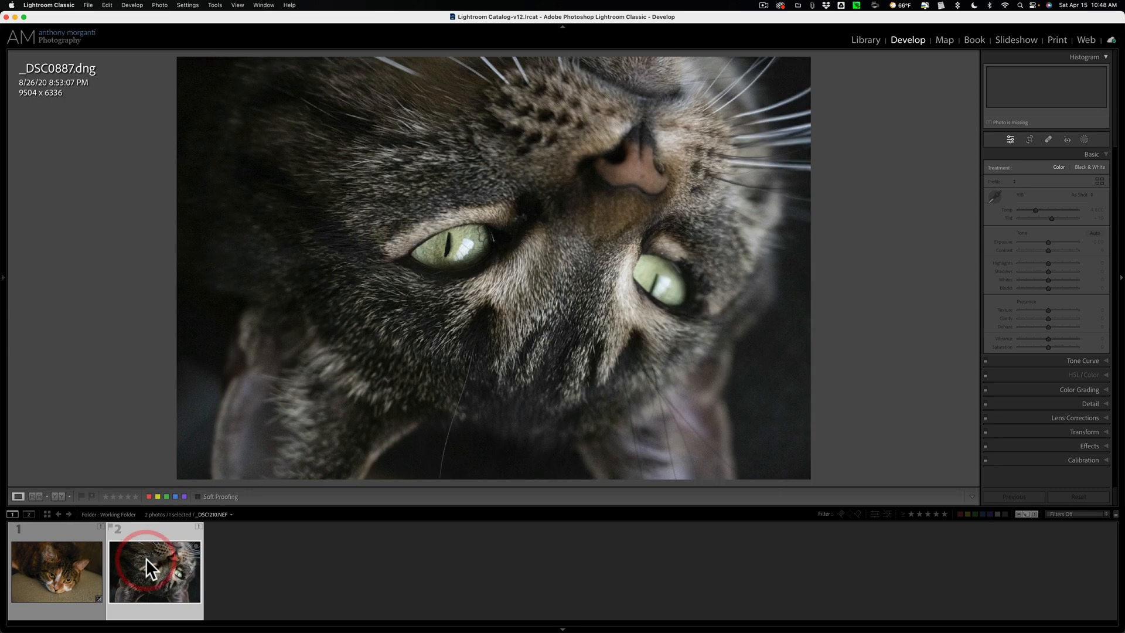
click(56, 571)
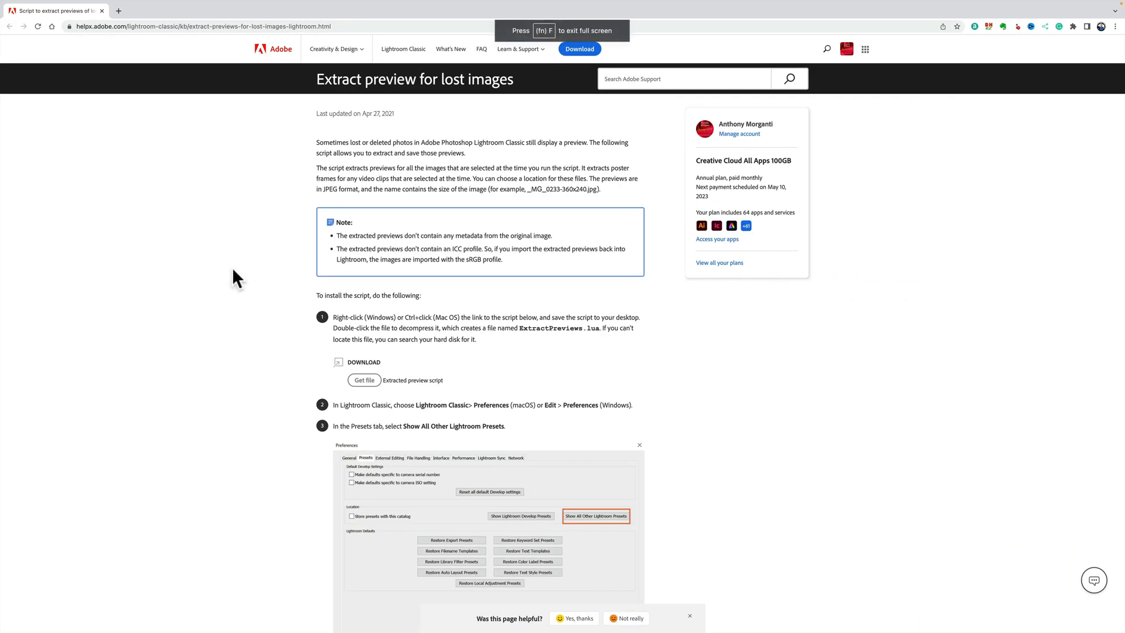
mouse_move(321, 27)
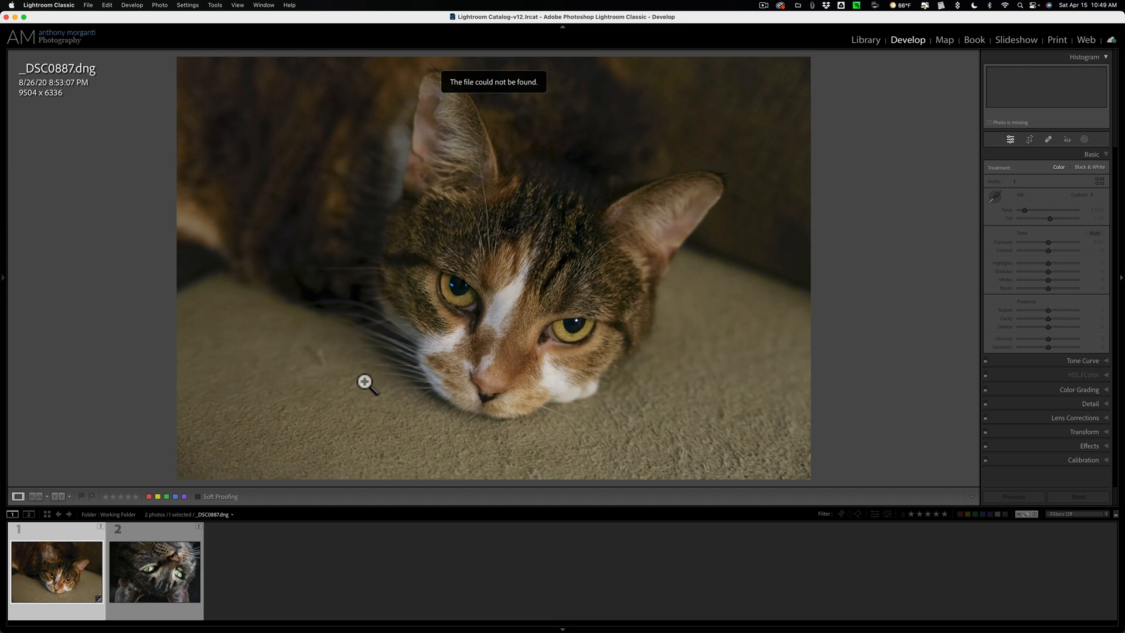
mouse_move(104, 97)
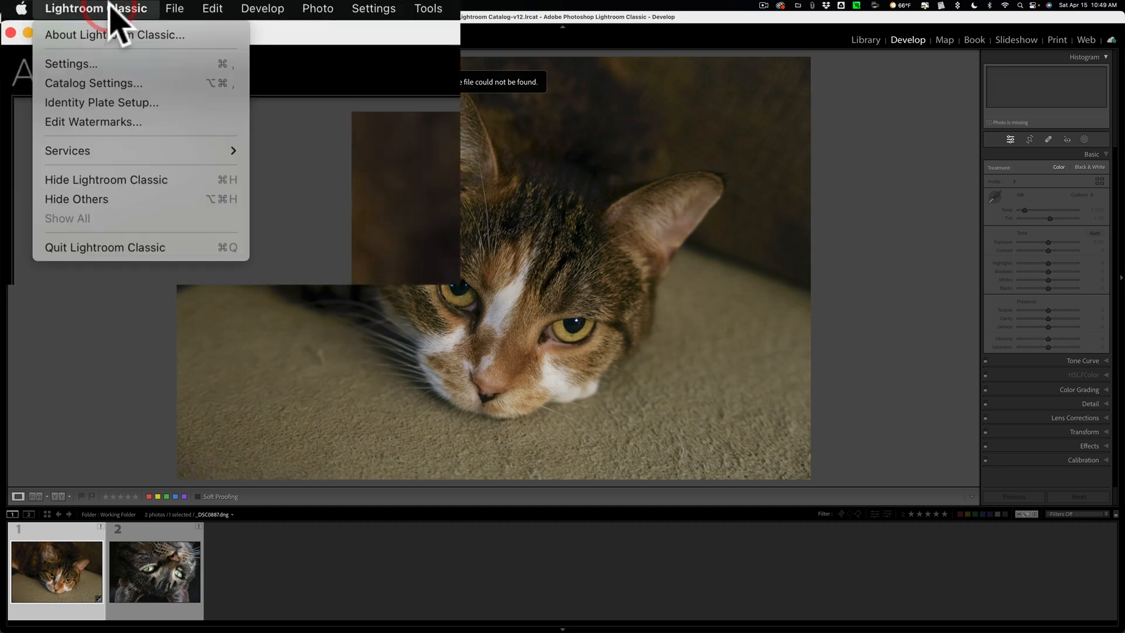
- Open Lightroom Classic preferences and reveal the folder holding all other Lightroom presets in Finder
click(211, 8)
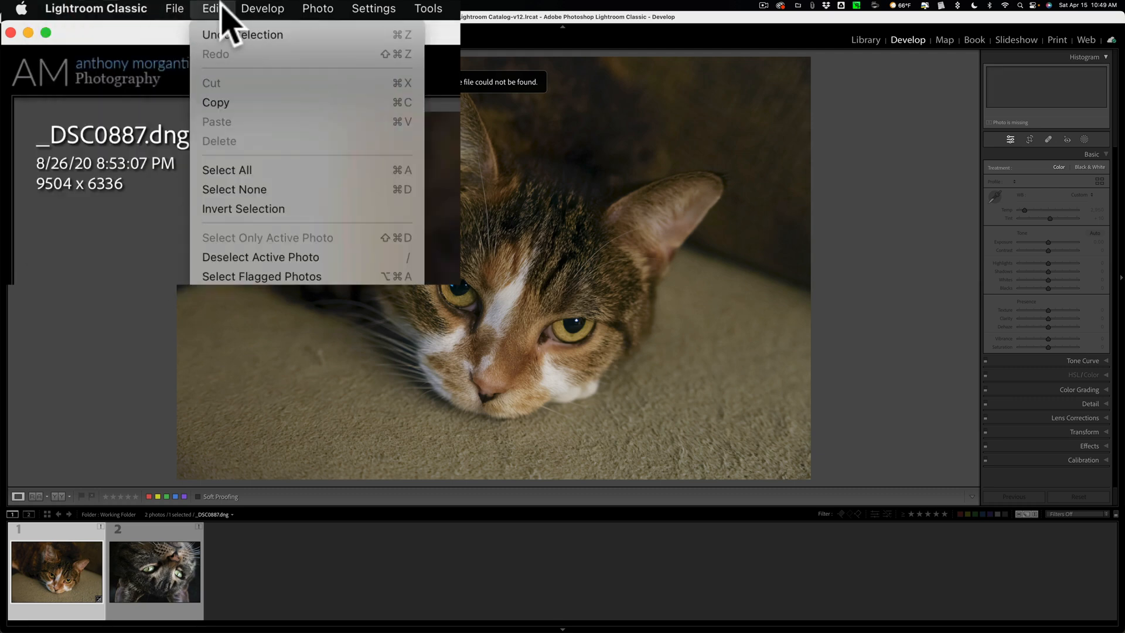
click(96, 8)
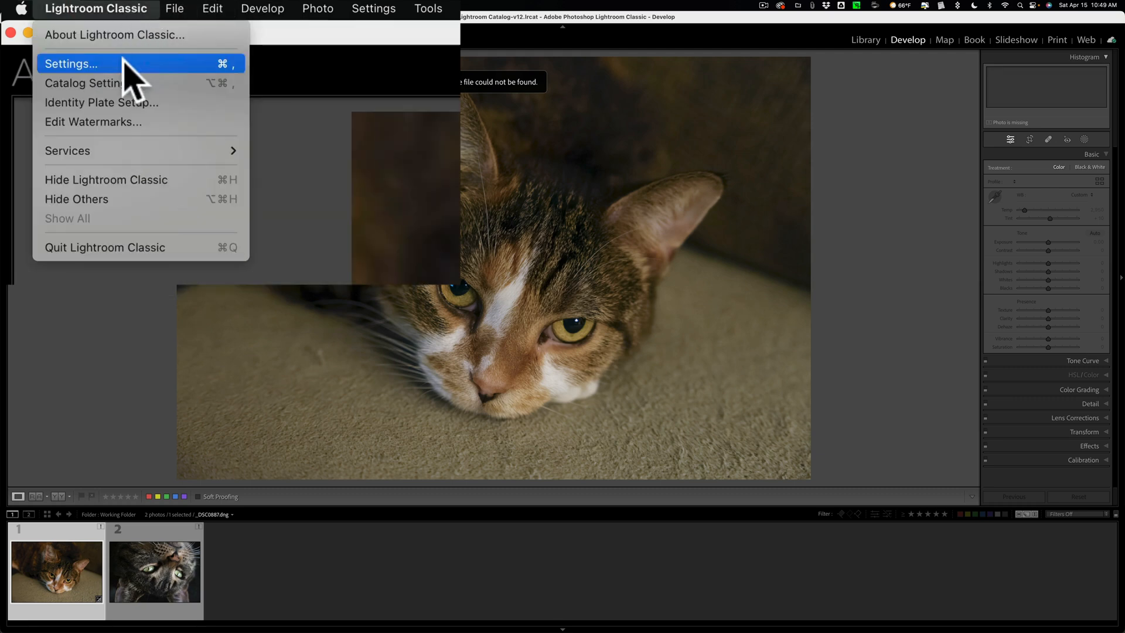
click(69, 63)
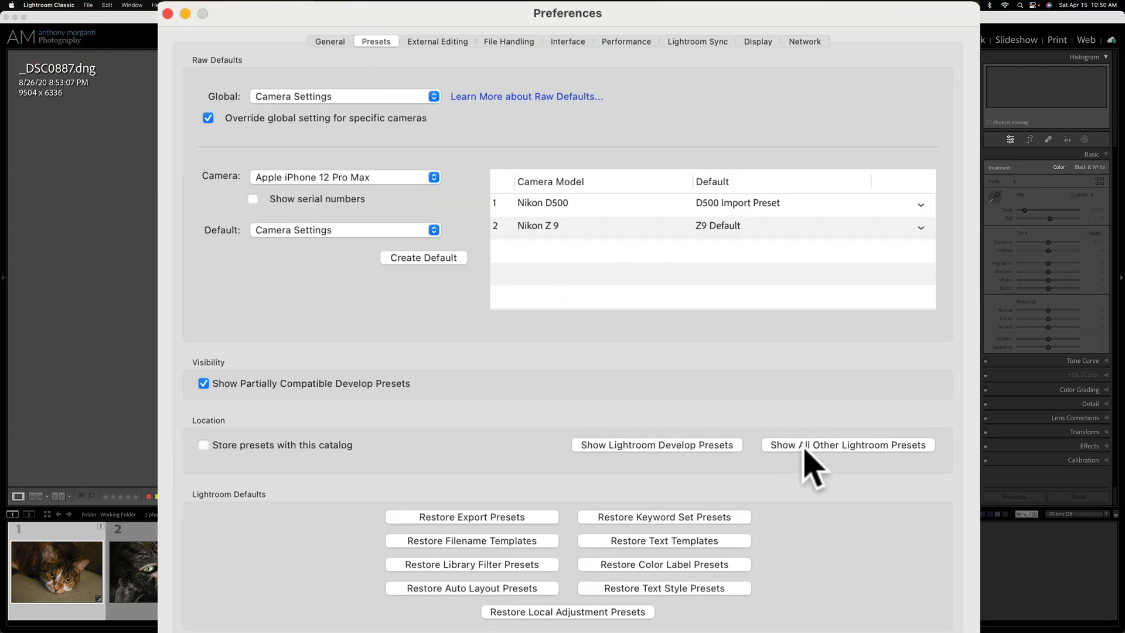
mouse_move(911, 463)
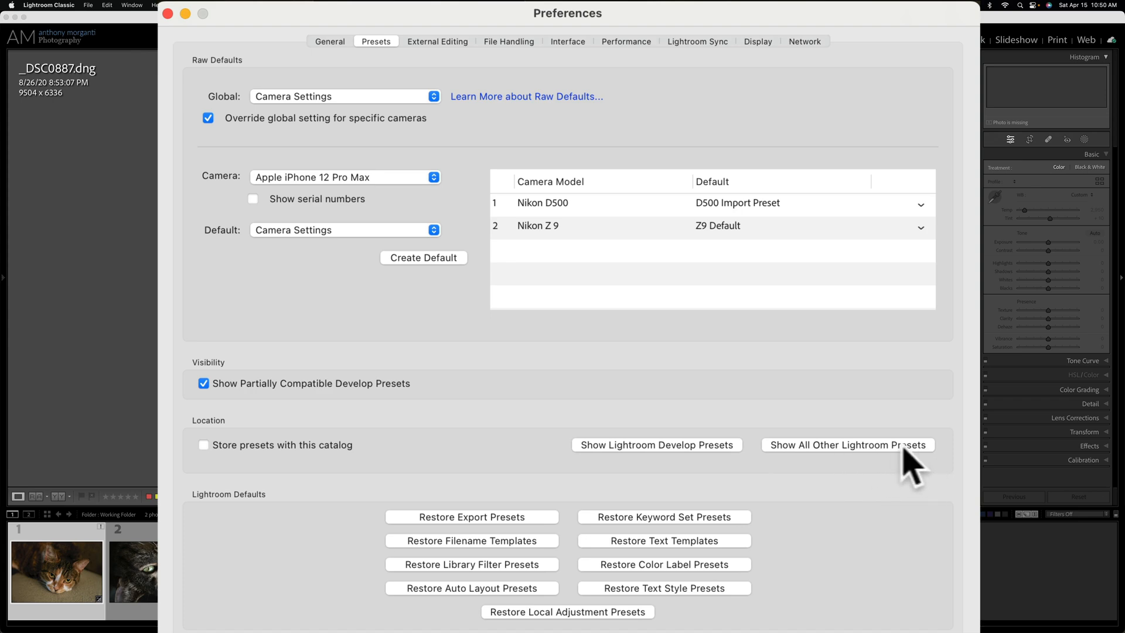
click(847, 445)
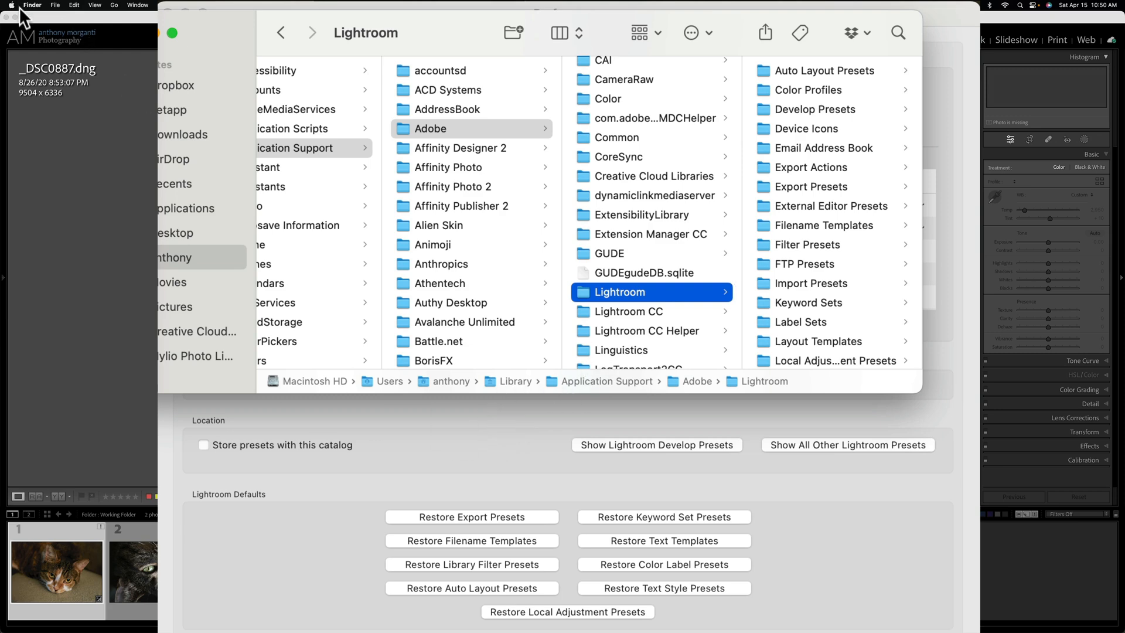
- Create a new folder named Scripts inside the Lightroom Application Support folder
click(49, 4)
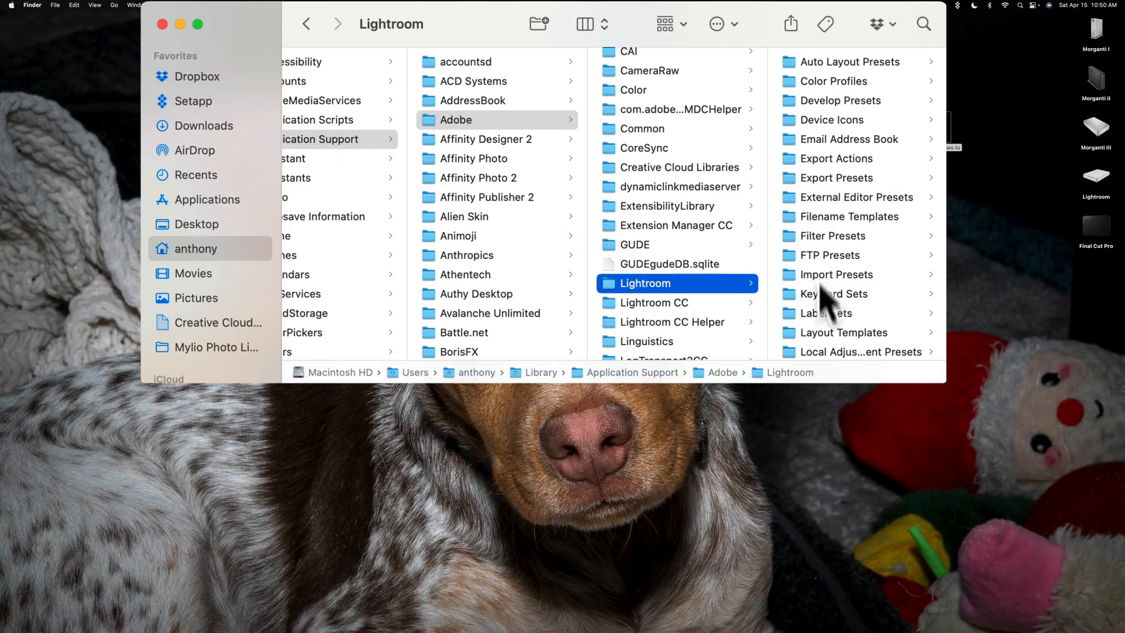
mouse_move(853, 260)
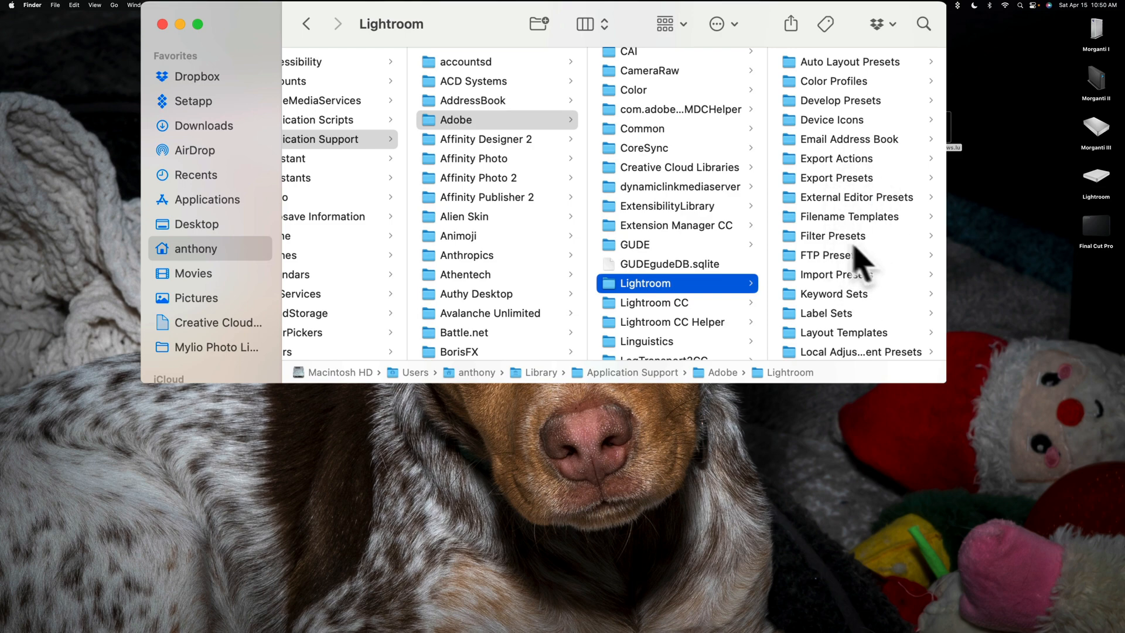
click(537, 24)
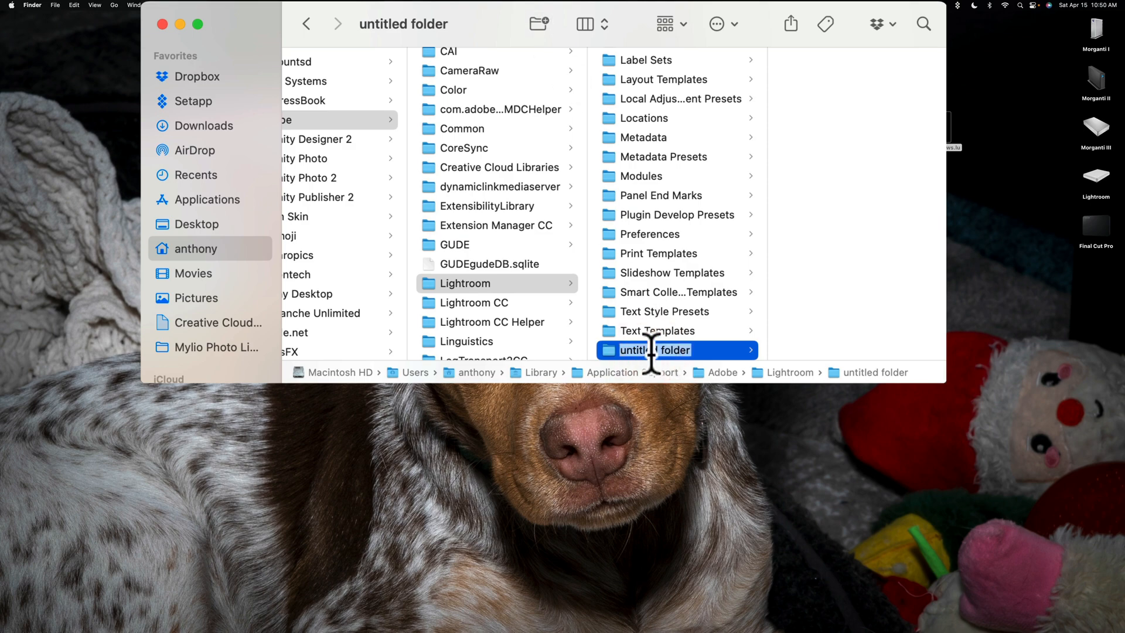
text(Scripts)
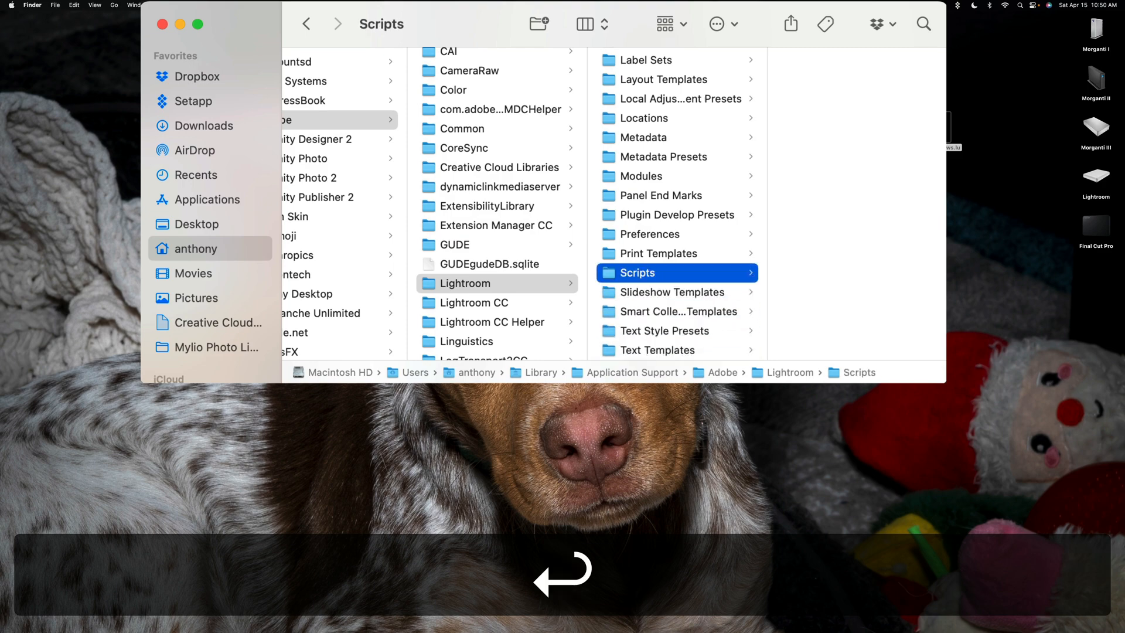
mouse_move(480, 301)
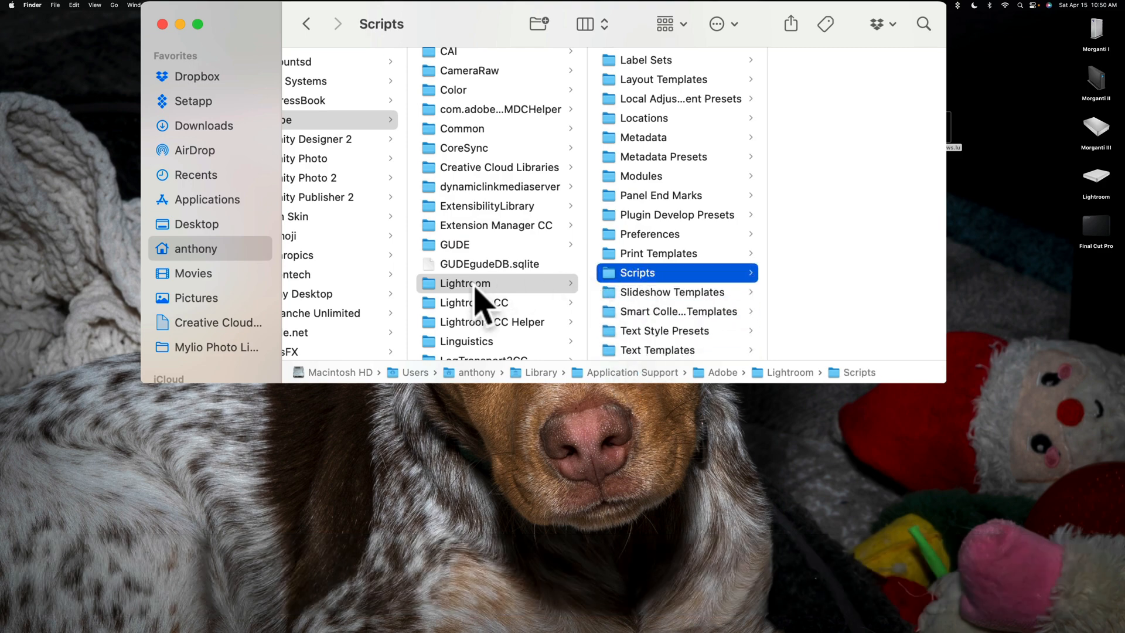
mouse_move(635, 298)
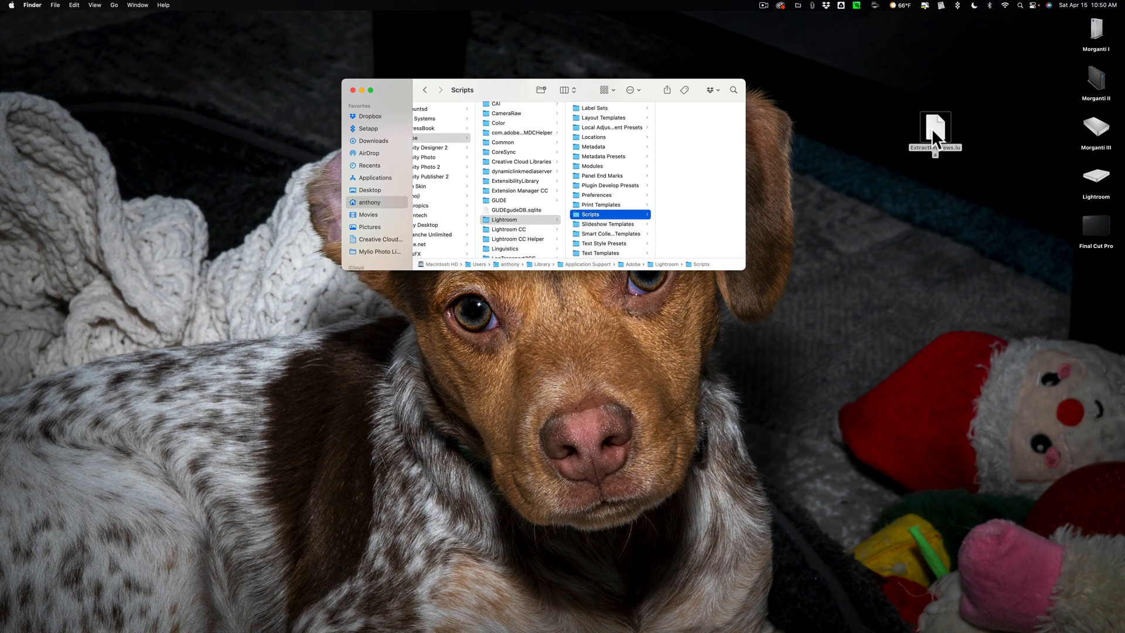
mouse_move(932, 147)
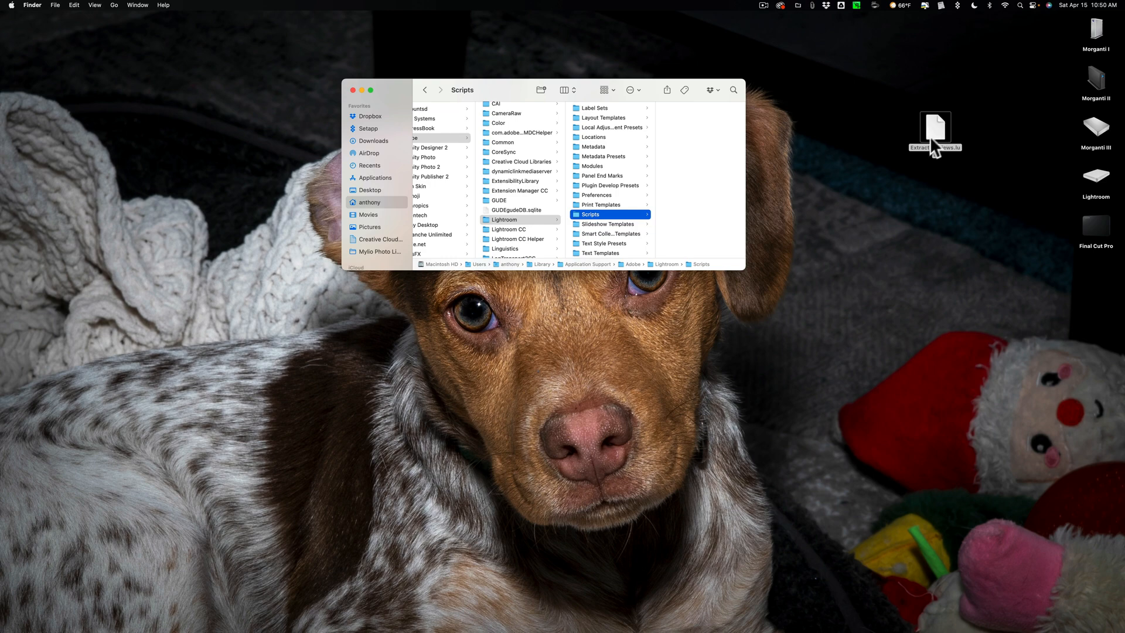
mouse_move(952, 159)
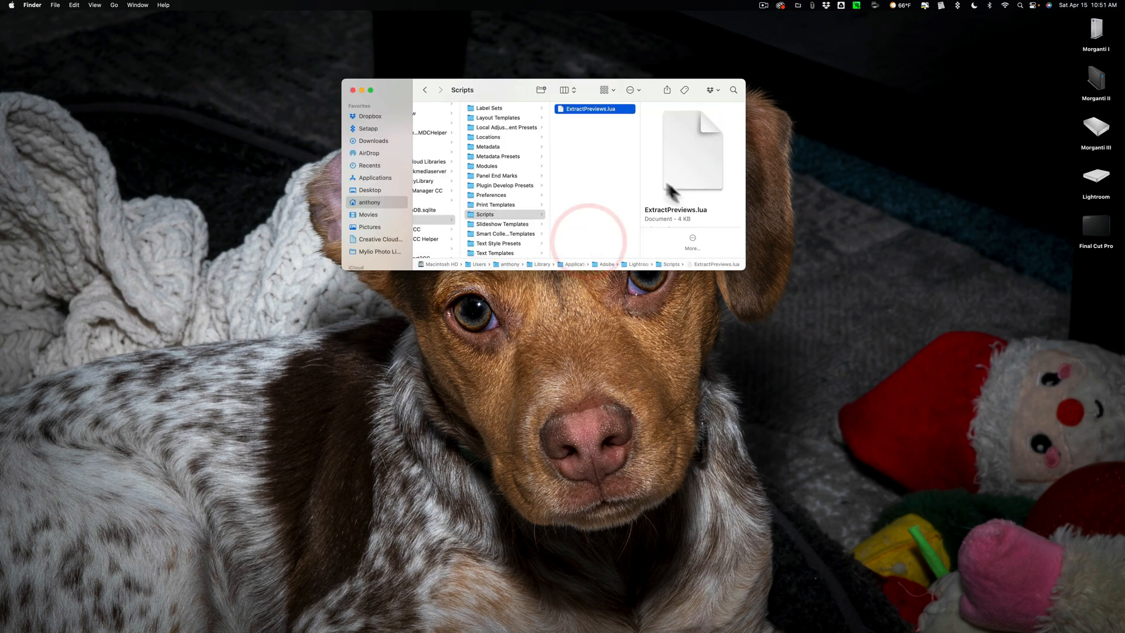
mouse_move(357, 95)
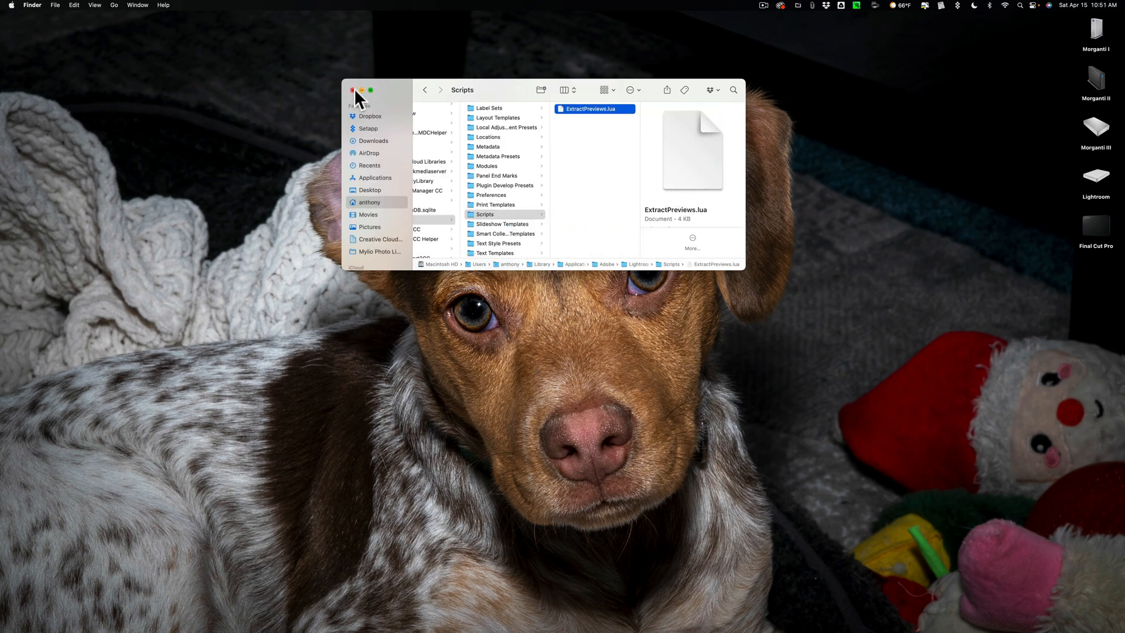
- Close the Scripts folder window and bring Lightroom Classic back up
click(351, 91)
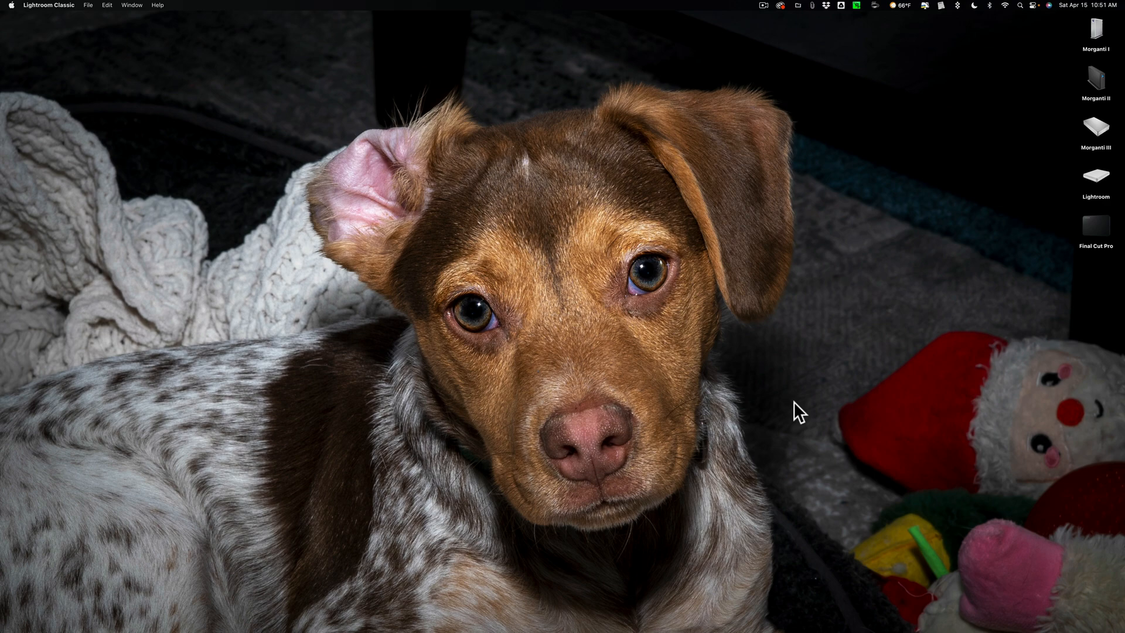
click(1096, 182)
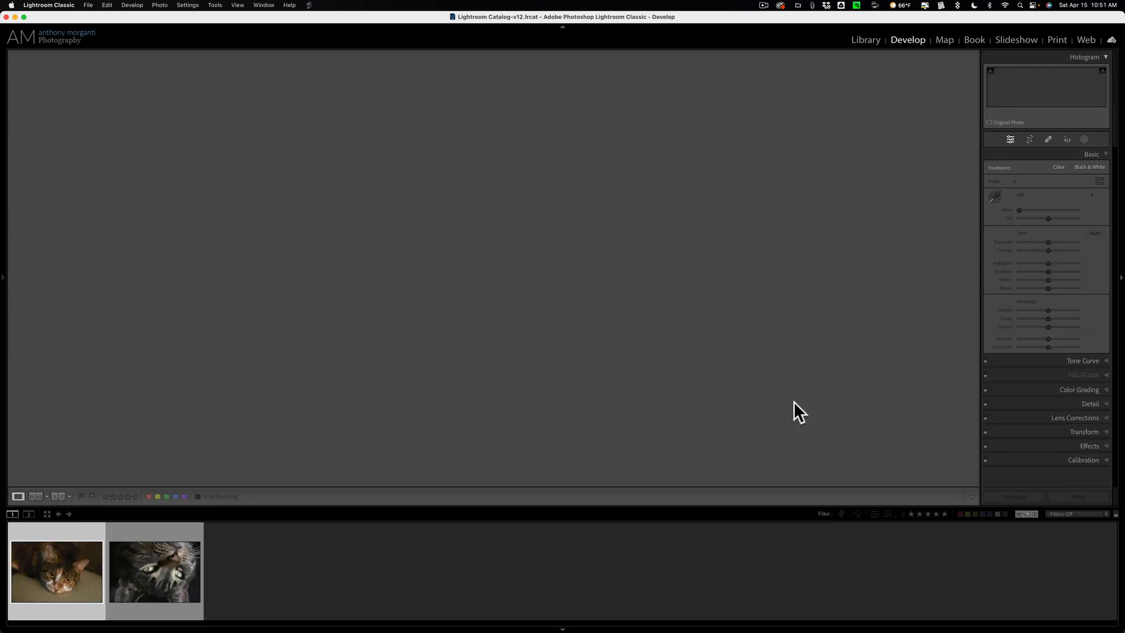
- Run the ExtractPreviews script from the Scripts menu on both selected photos
click(57, 572)
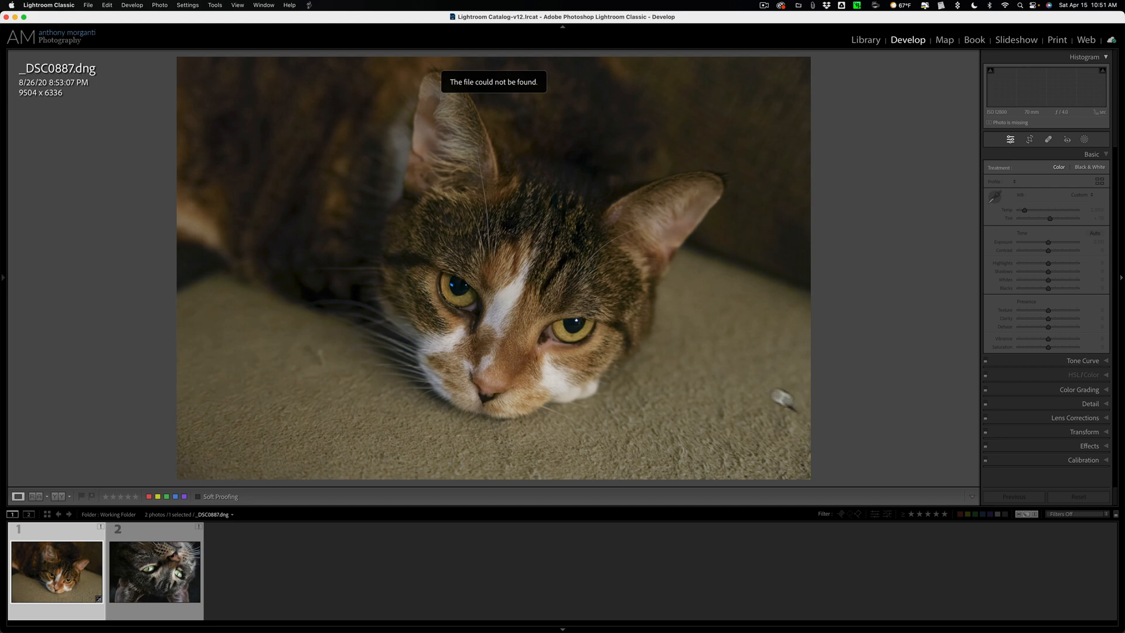
mouse_move(504, 81)
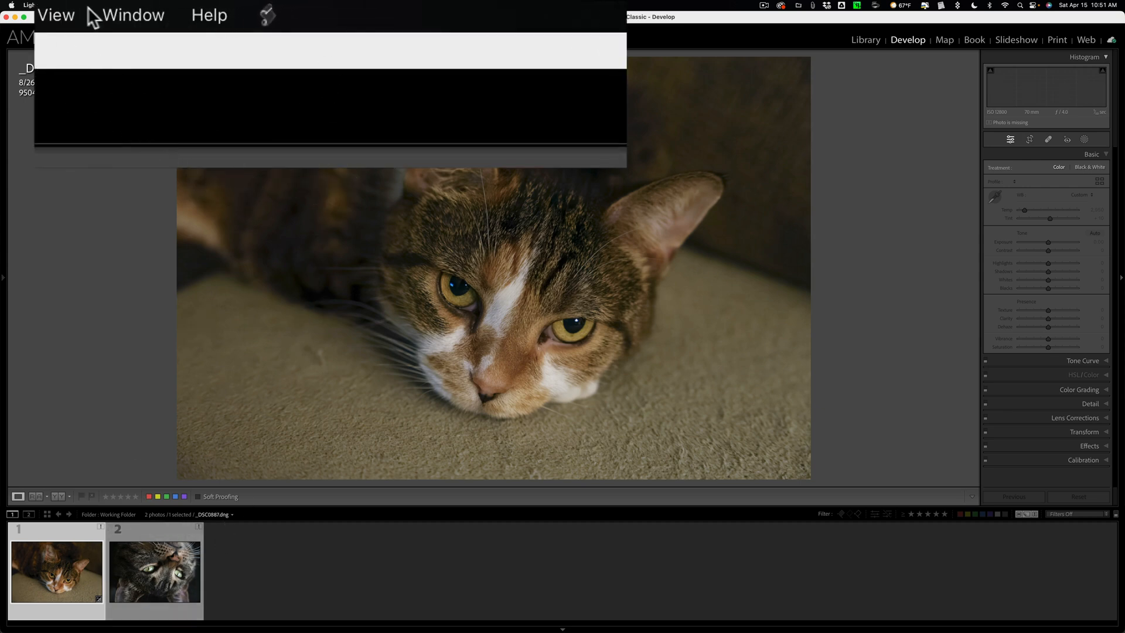
mouse_move(276, 54)
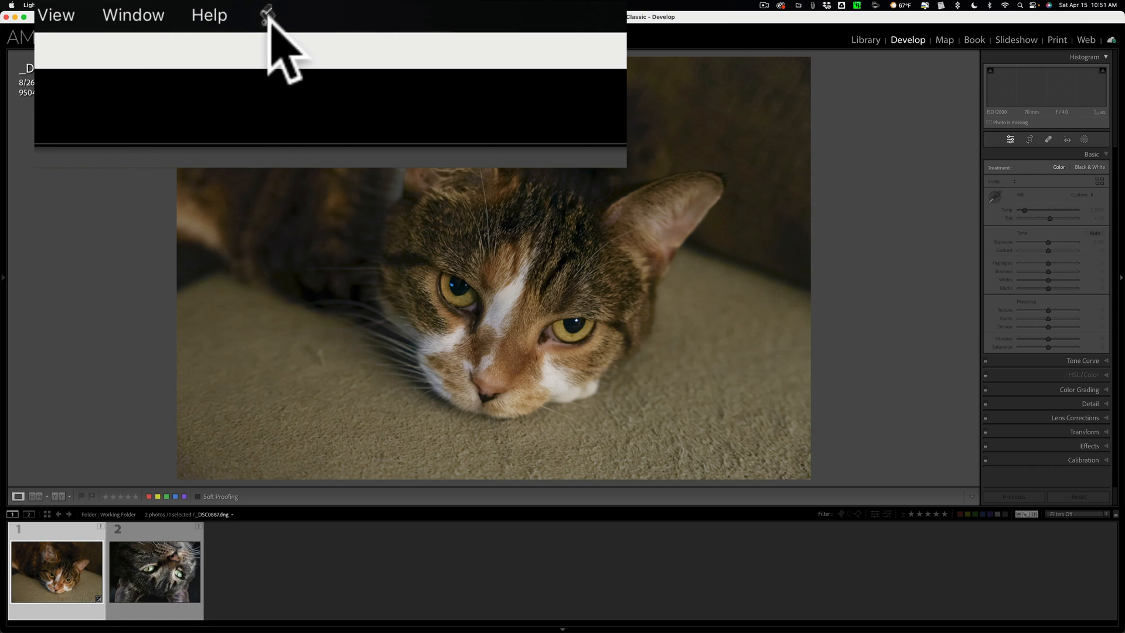
mouse_move(270, 50)
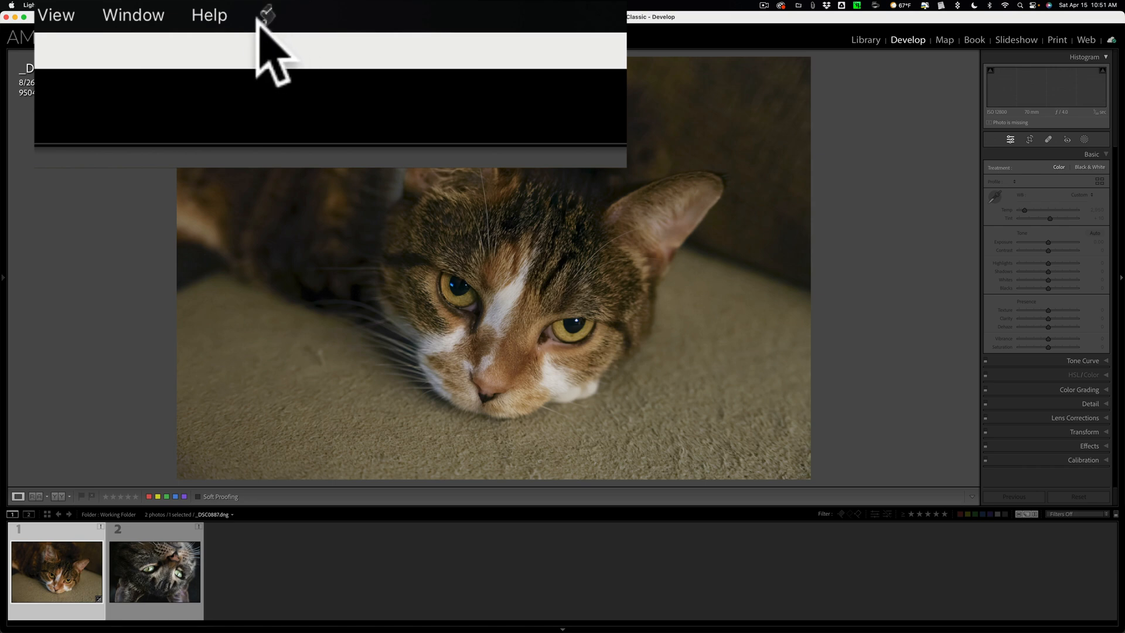
mouse_move(269, 54)
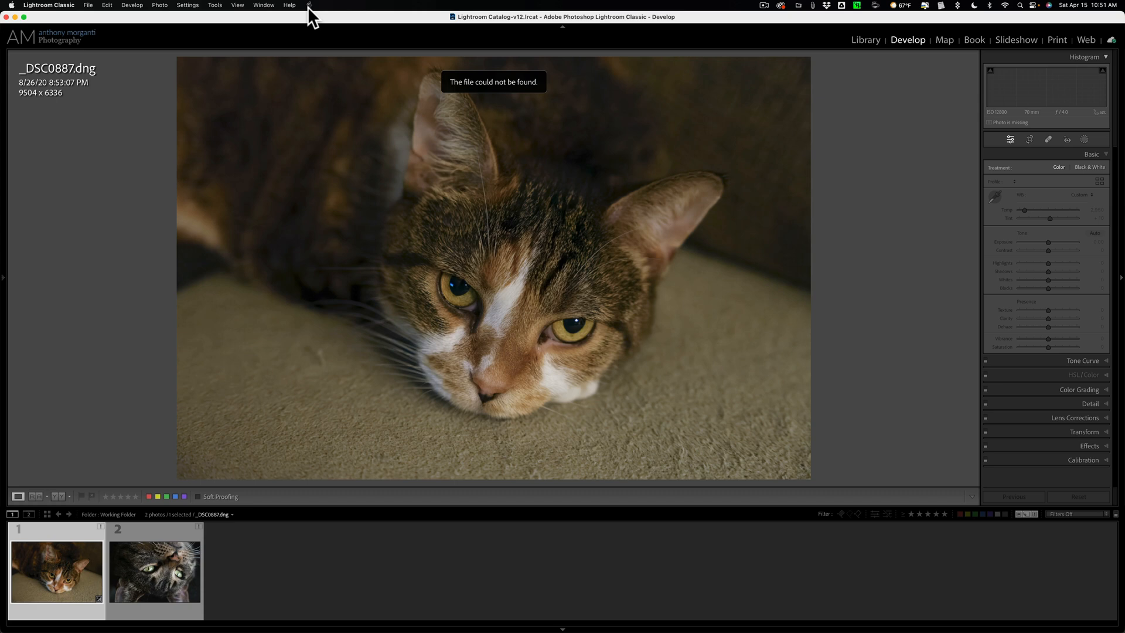
mouse_move(154, 571)
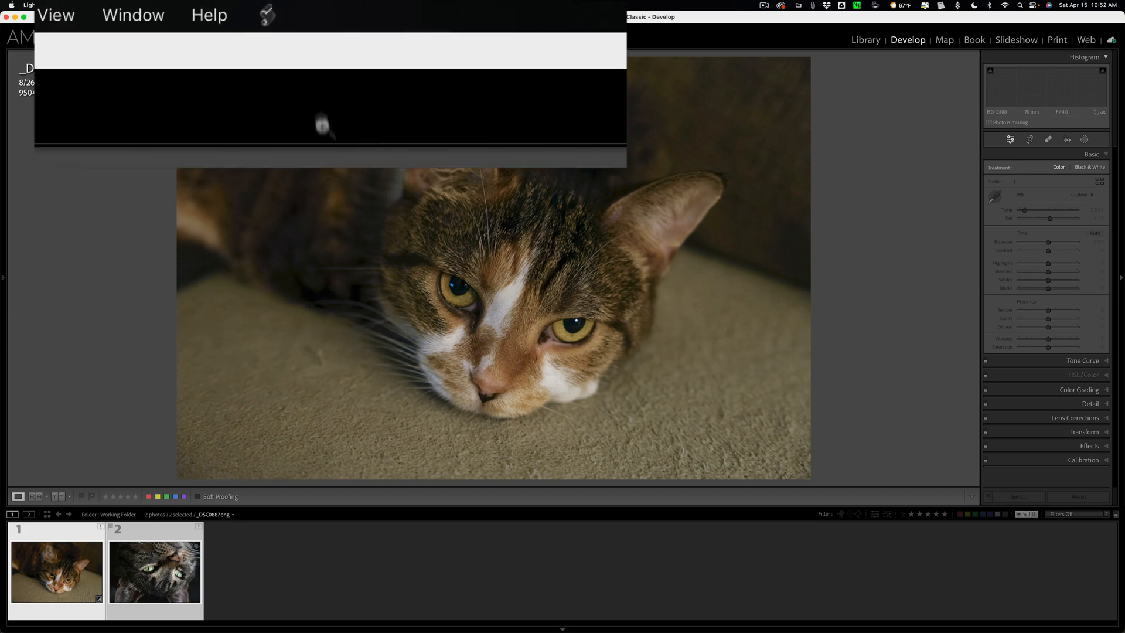
click(267, 14)
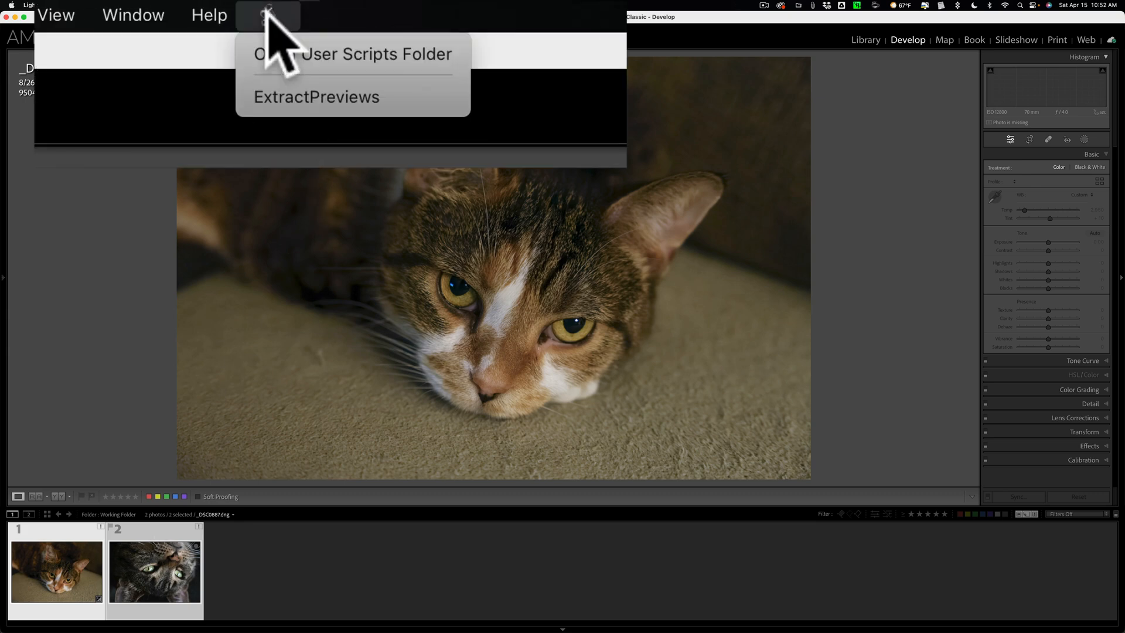
mouse_move(351, 98)
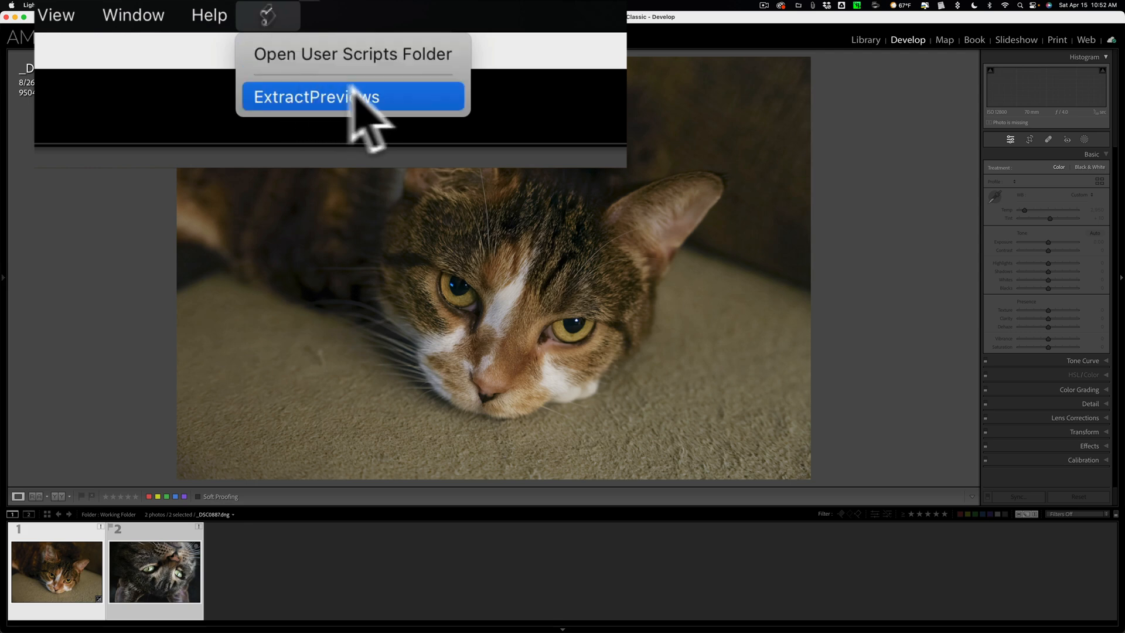
mouse_move(416, 115)
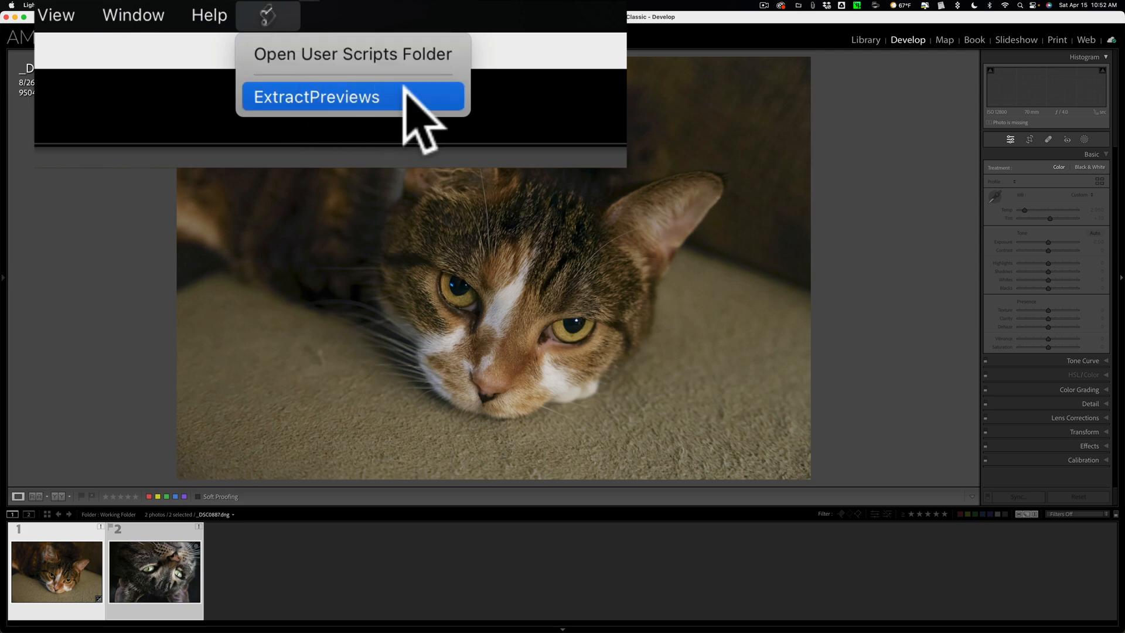
click(317, 96)
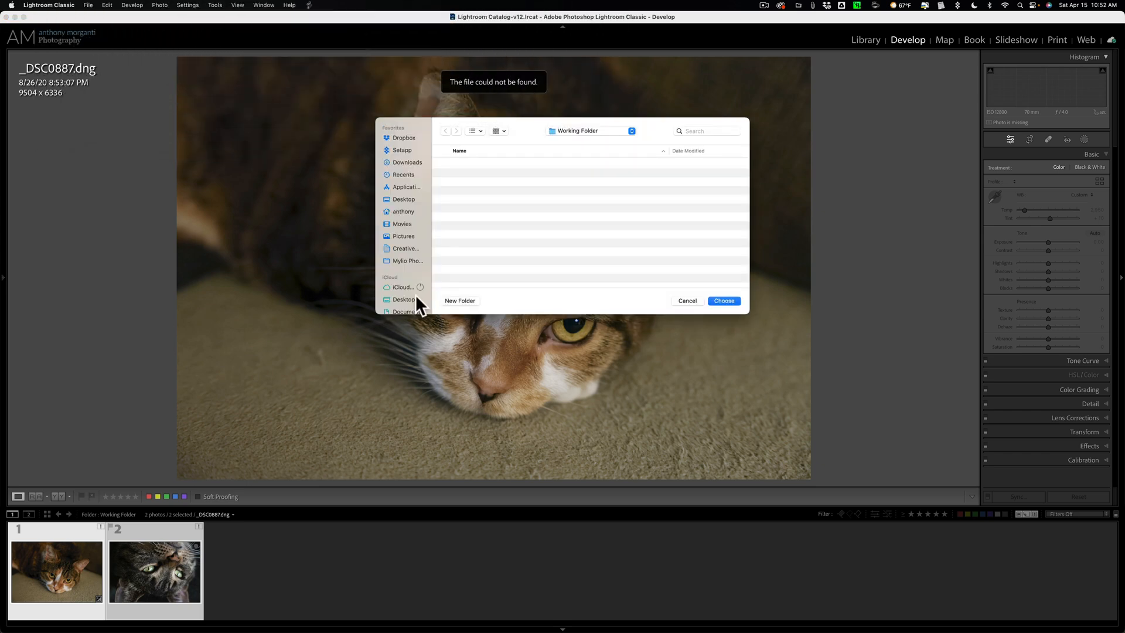
- Create a Previews folder on the Desktop and choose it as the extraction destination
click(459, 301)
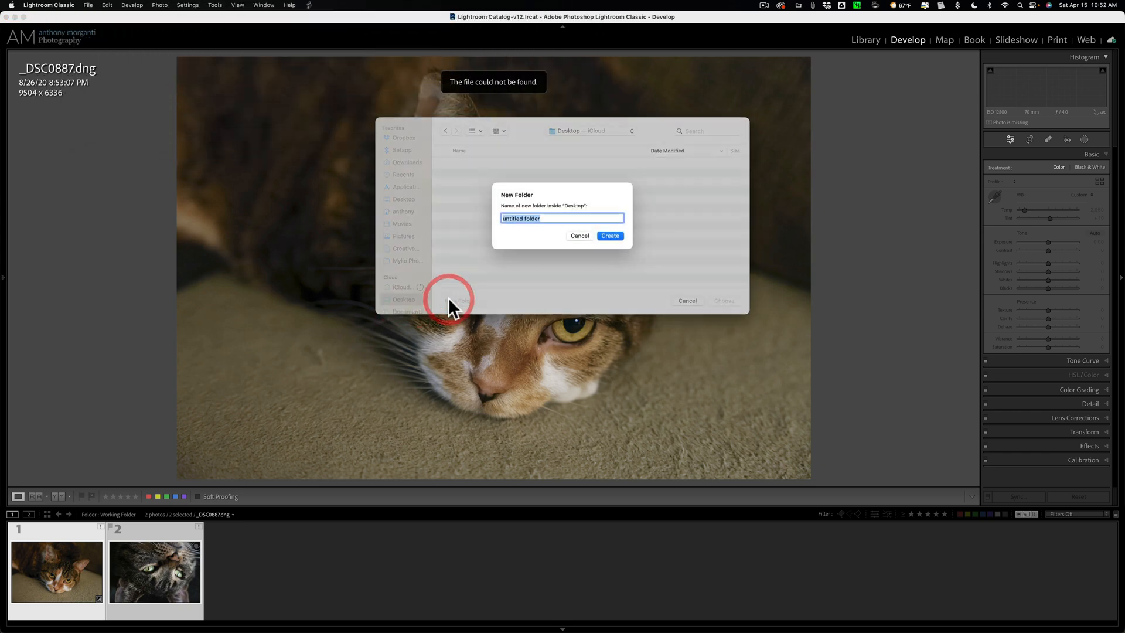
text(Previe)
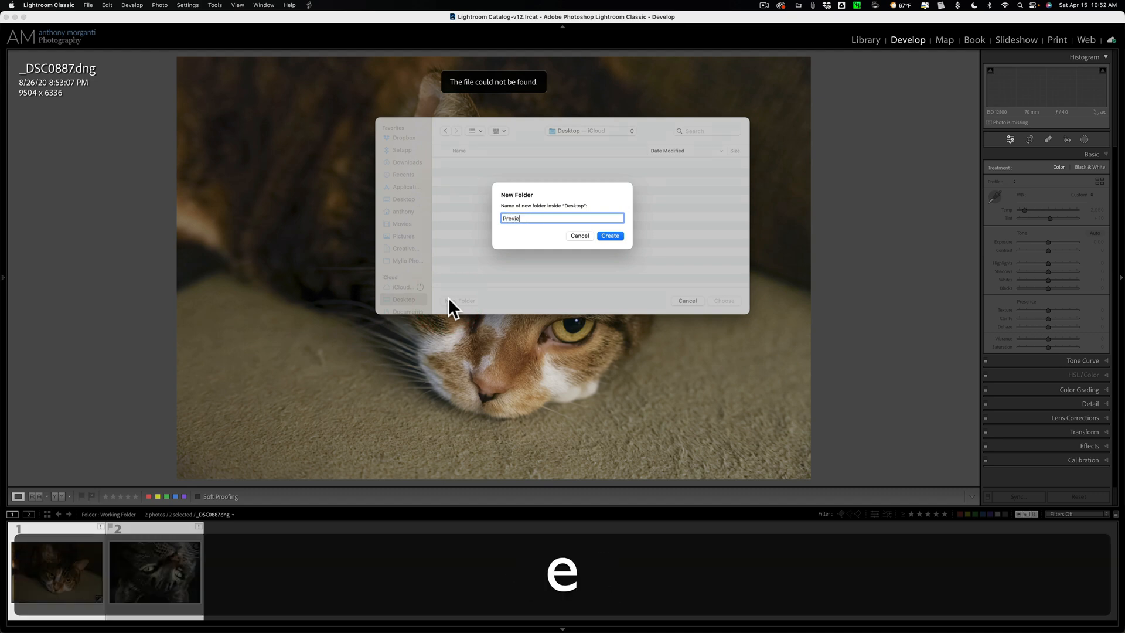
text(ws)
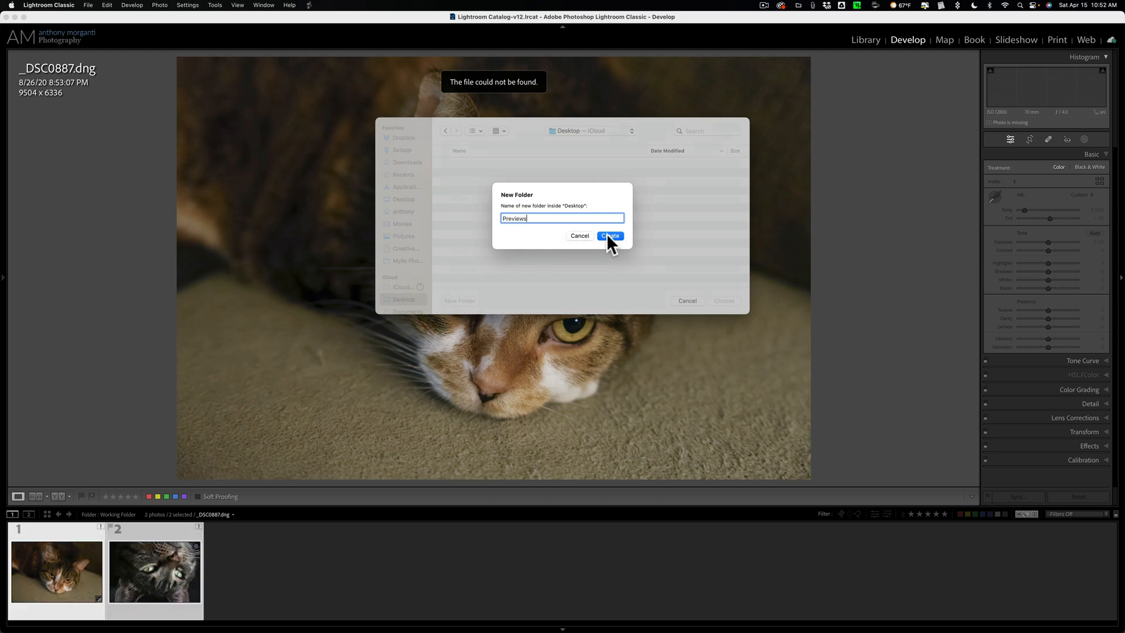
click(609, 235)
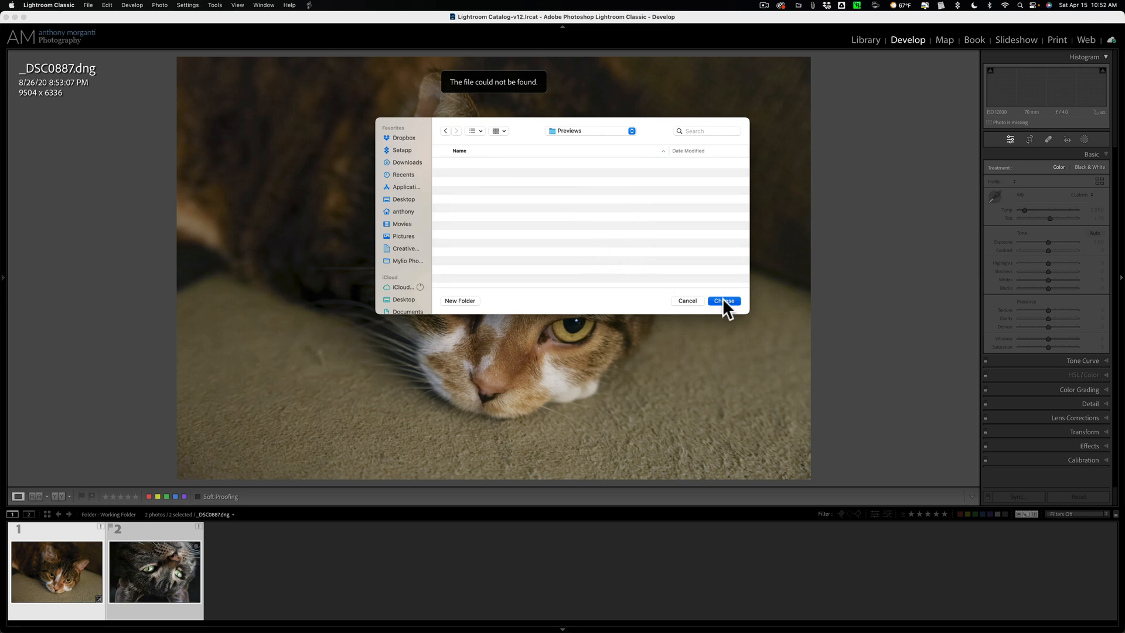
click(723, 302)
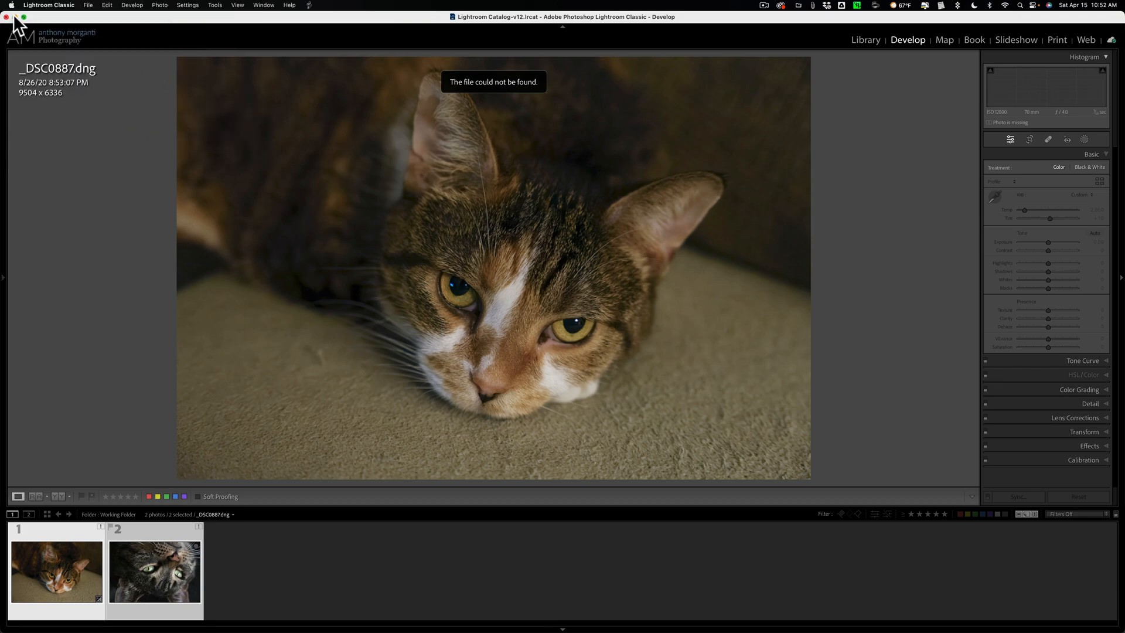
- Open the desktop Previews folder and inspect _DSC0887-9504x6336.jpg and _DSC1210-5120x3413.jpg
click(15, 16)
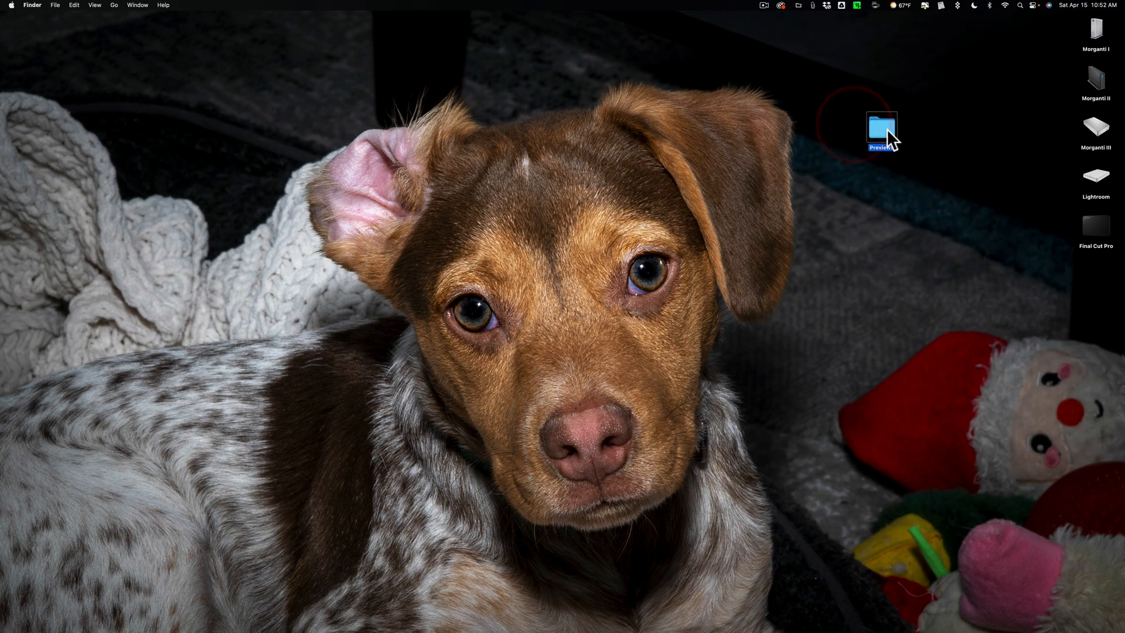
double_click(881, 128)
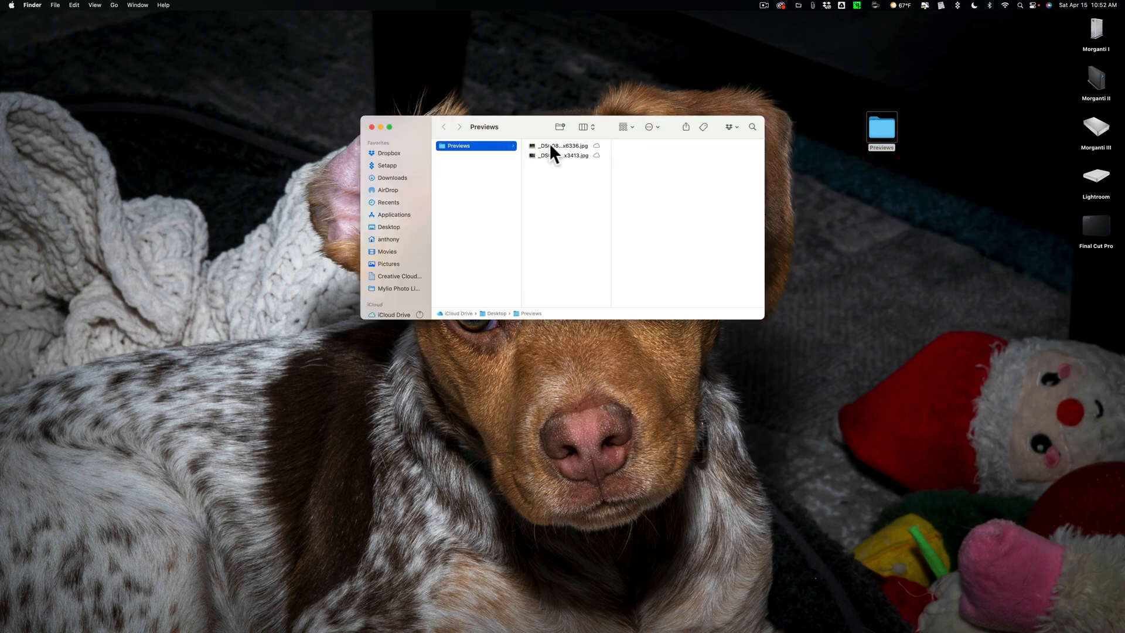
click(561, 146)
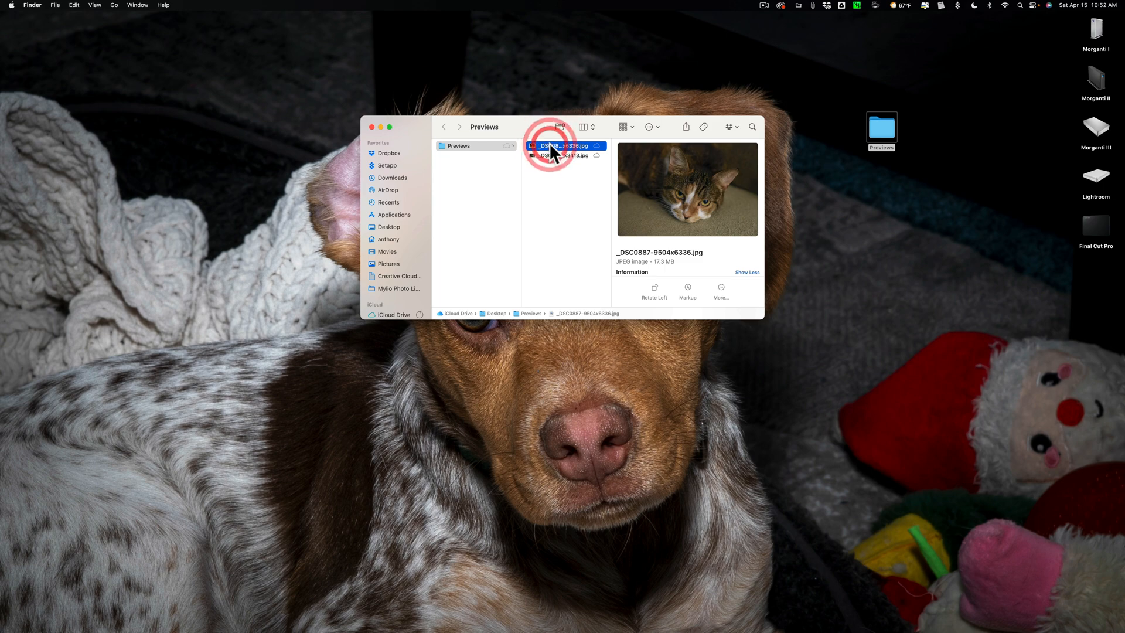
double_click(563, 145)
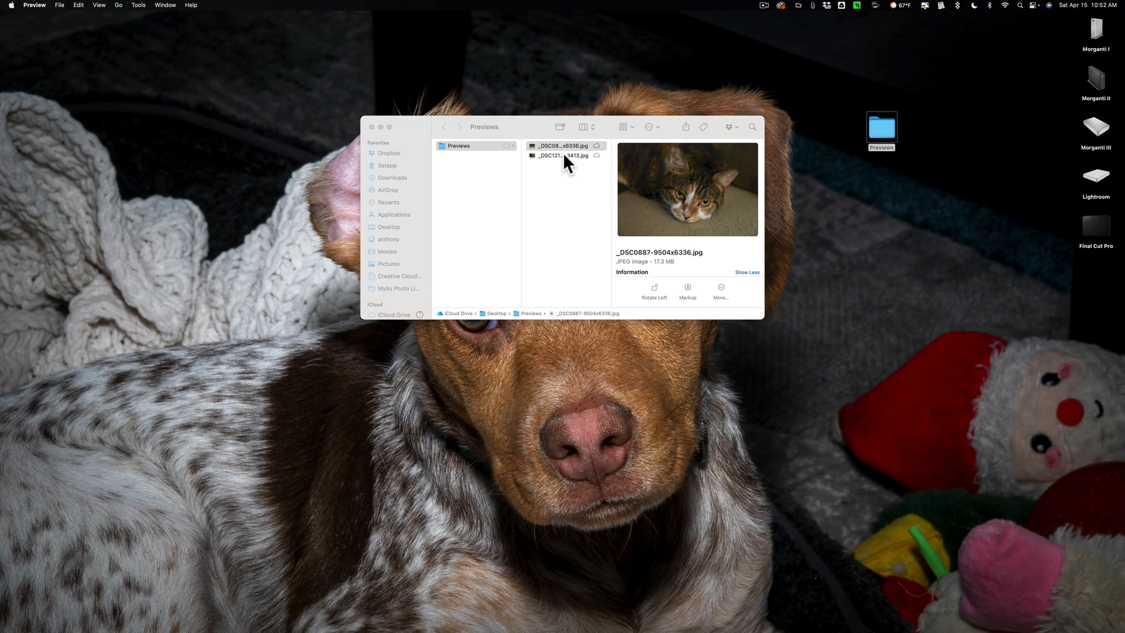
double_click(566, 156)
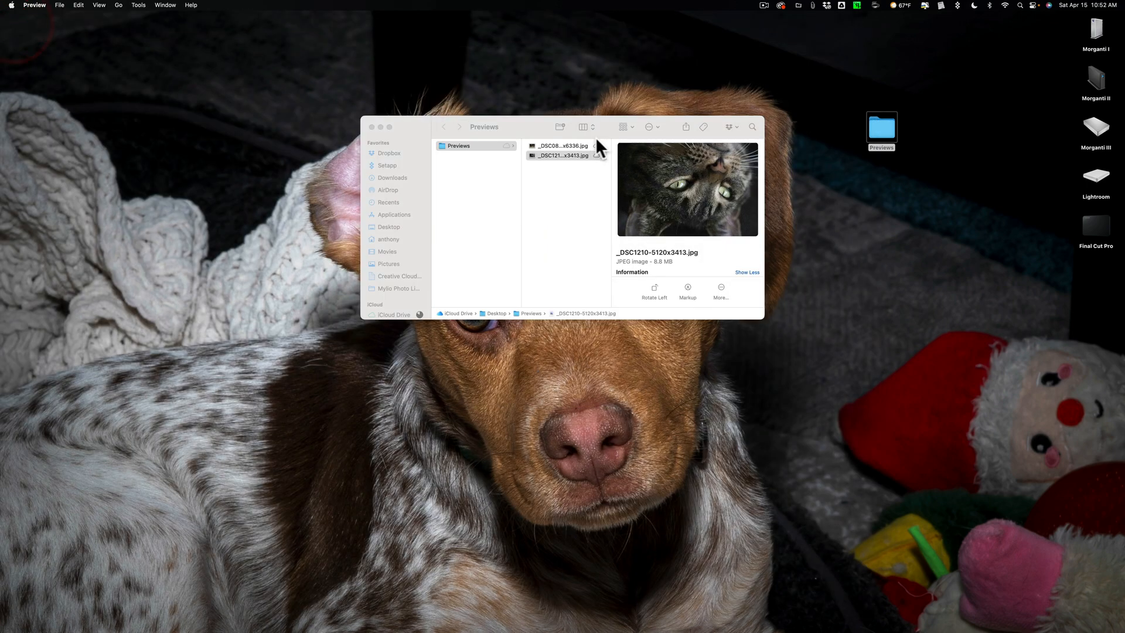
mouse_move(571, 135)
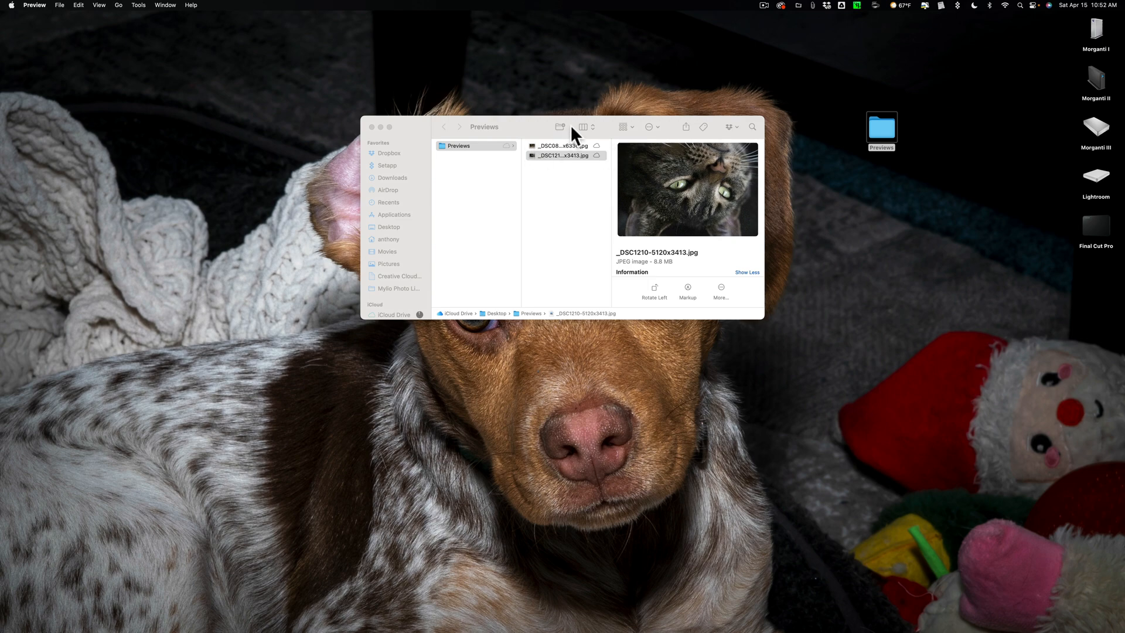
click(582, 127)
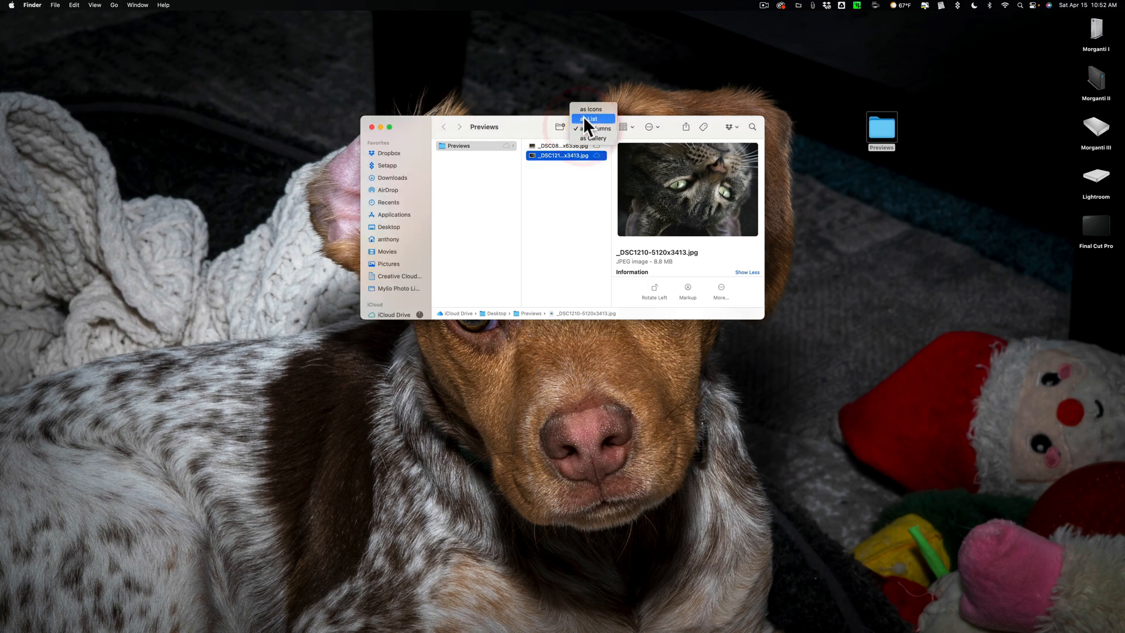
- Show the Previews folder as a list and compare the sizes of the two JPEGs
click(591, 118)
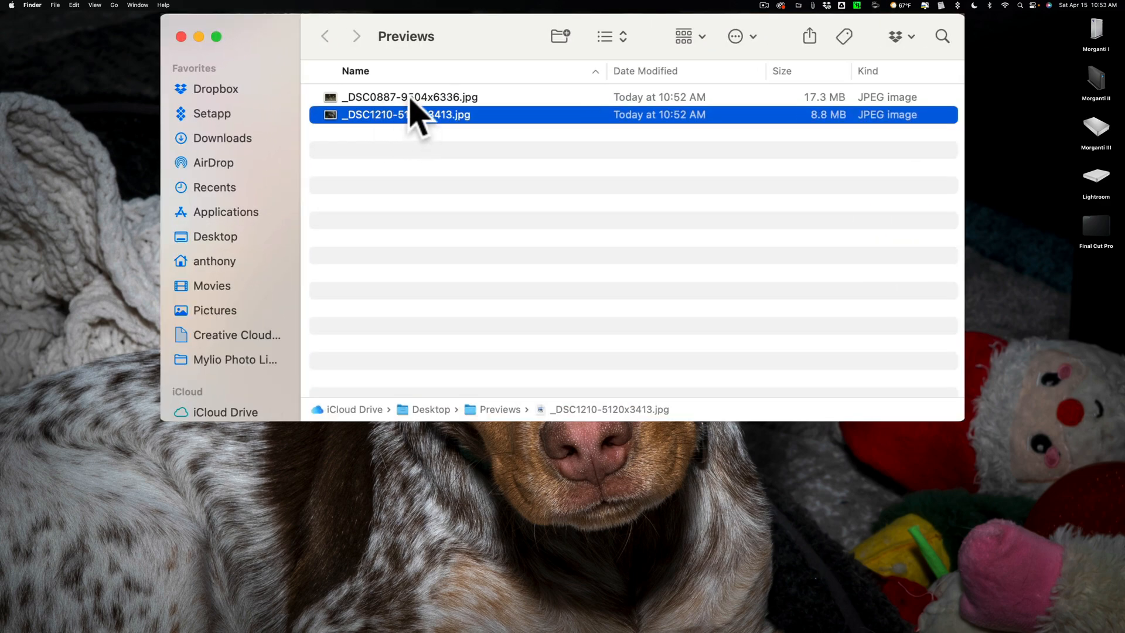
click(408, 97)
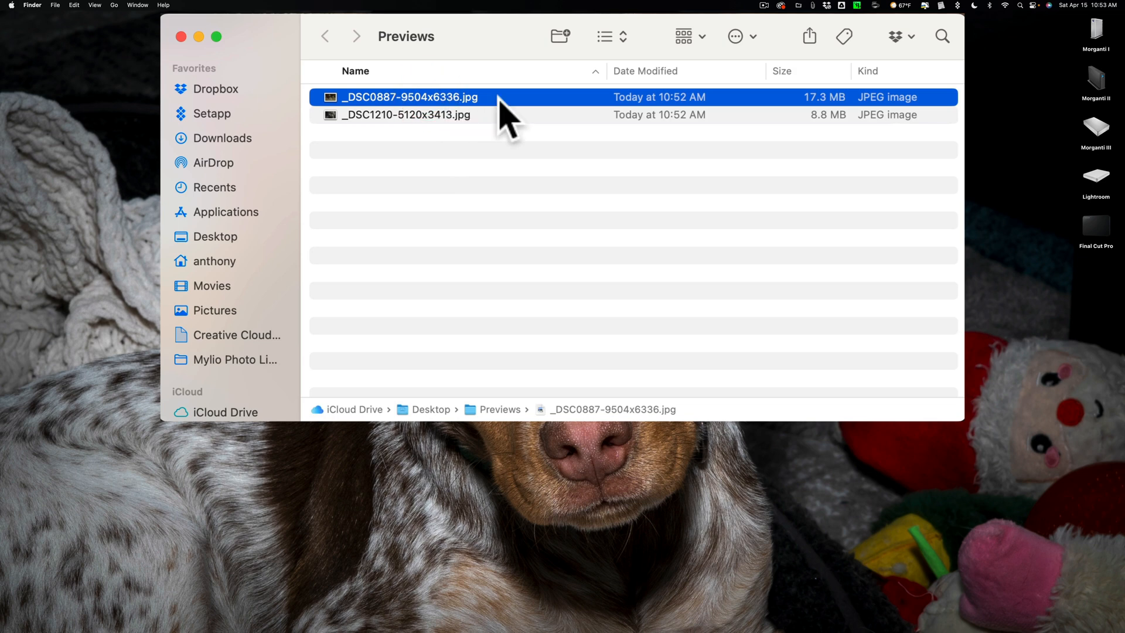
mouse_move(500, 125)
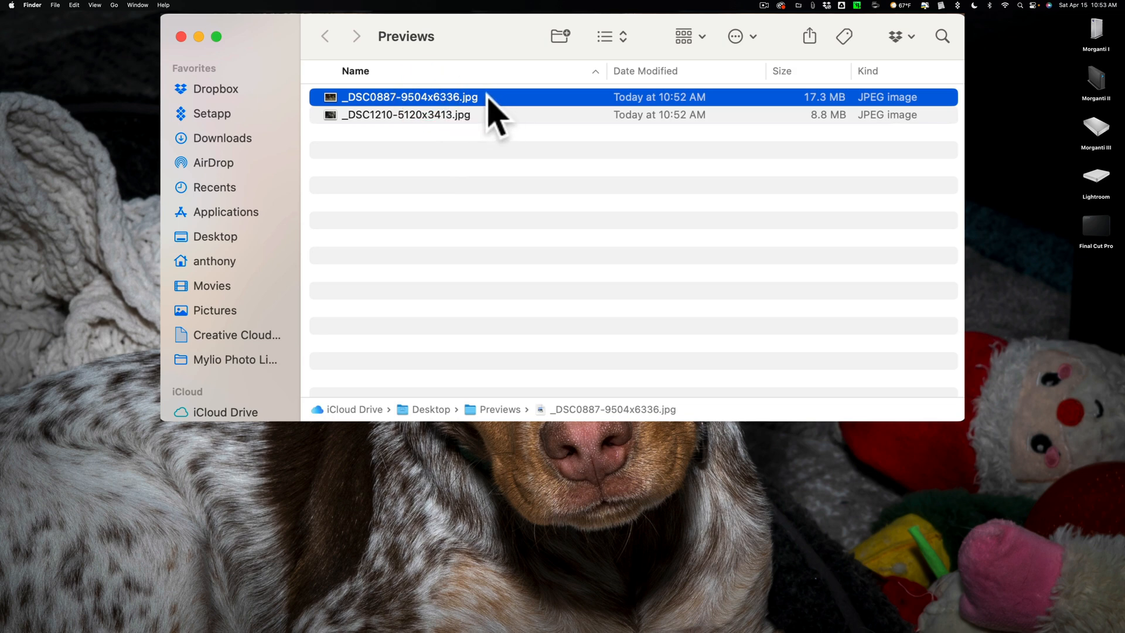
mouse_move(420, 122)
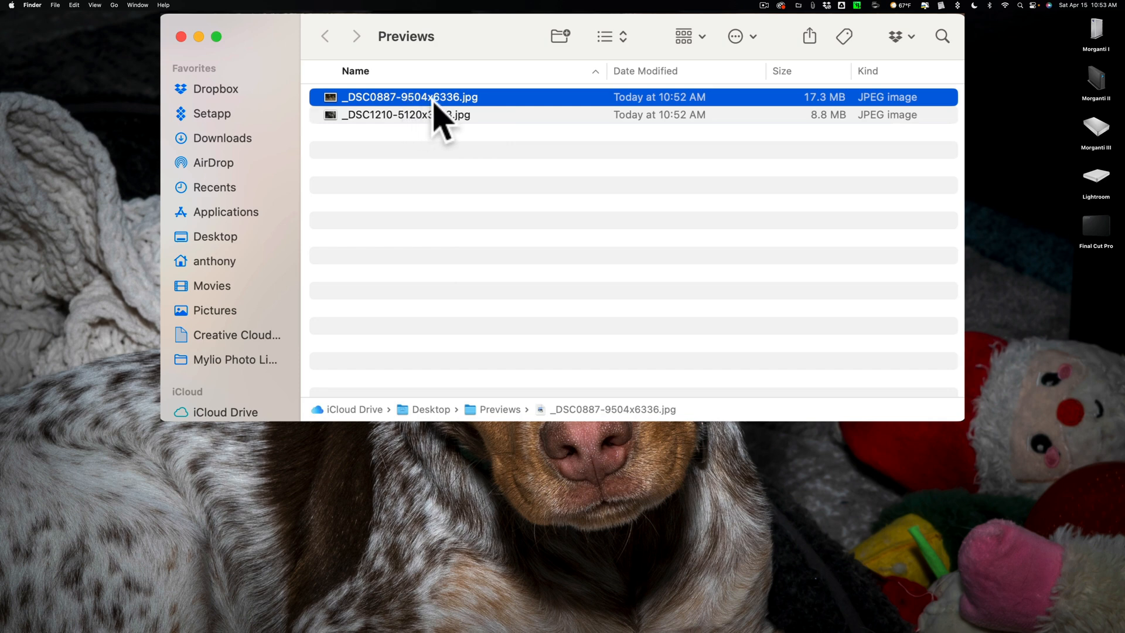
mouse_move(517, 118)
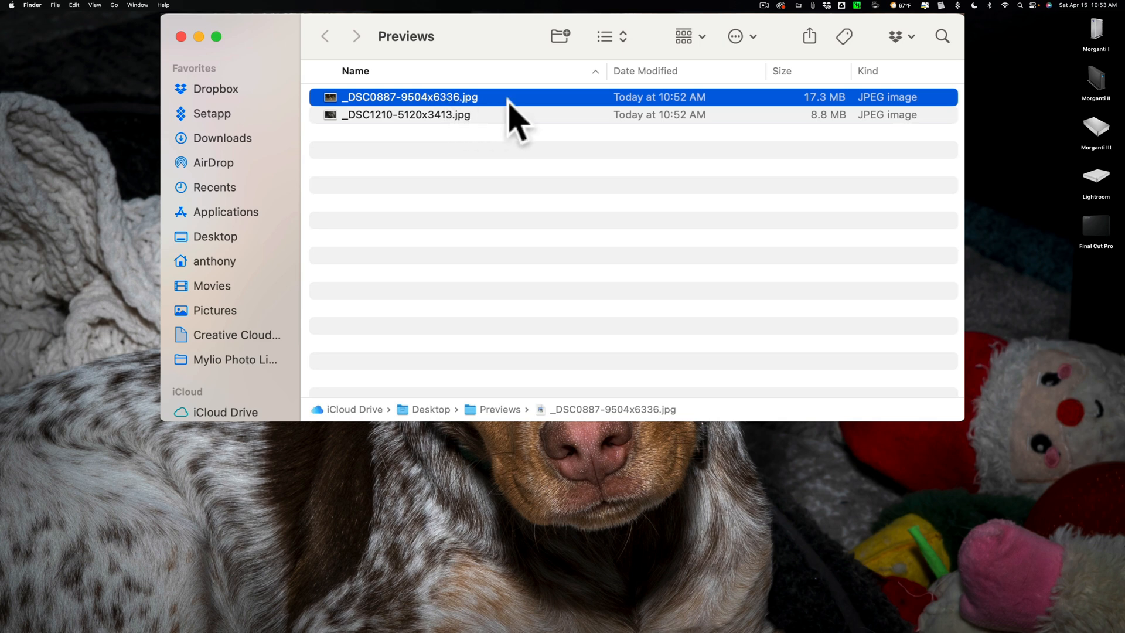
mouse_move(419, 132)
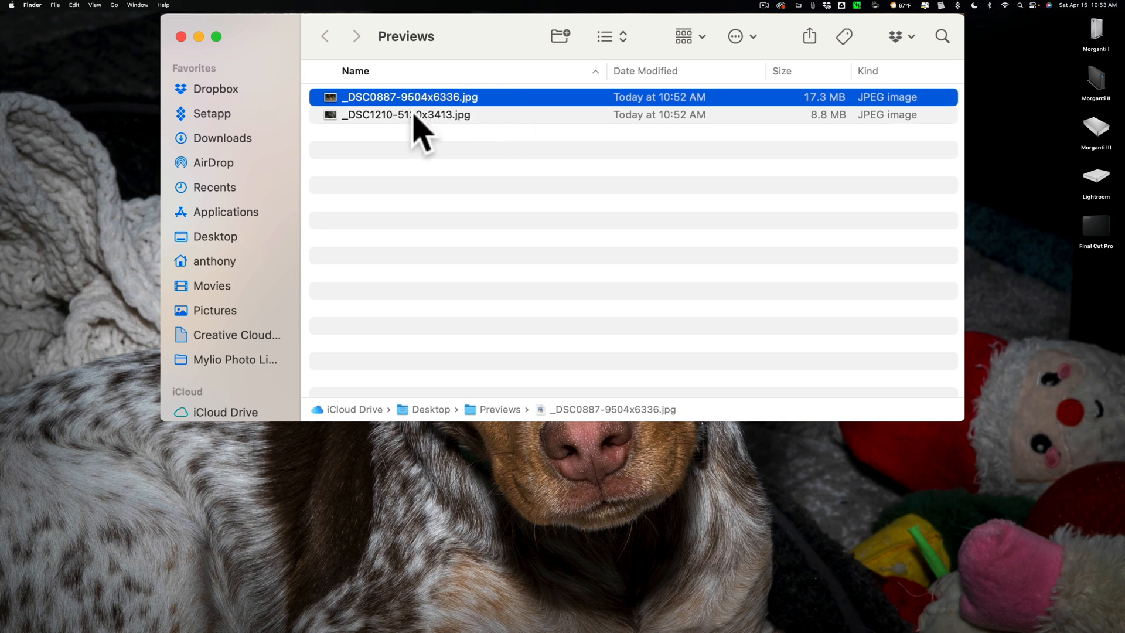
click(407, 115)
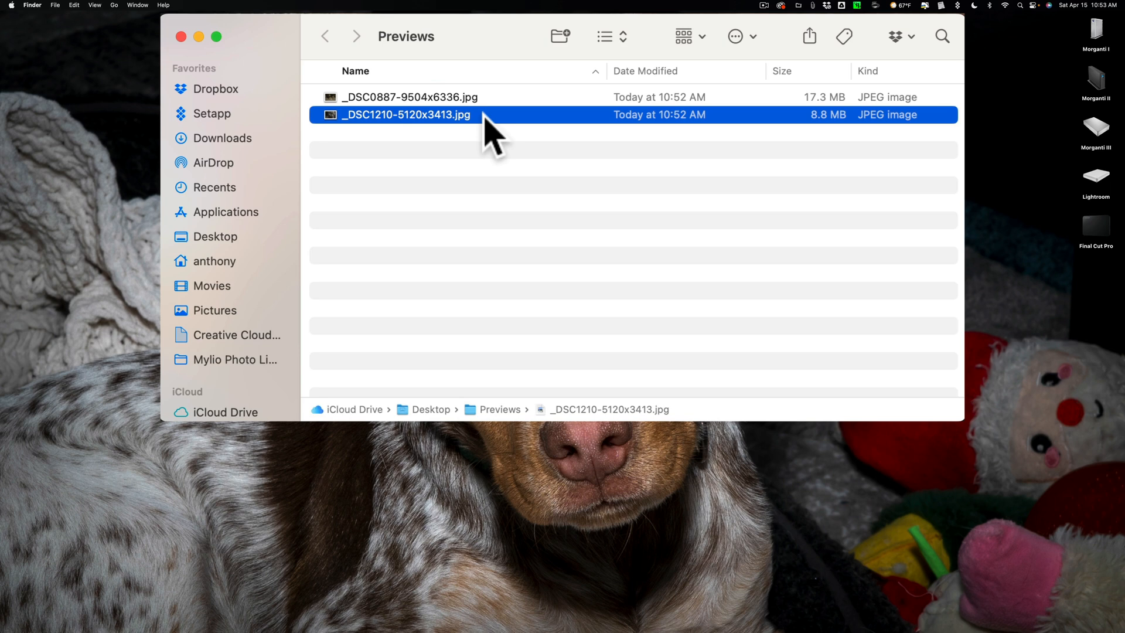
mouse_move(422, 136)
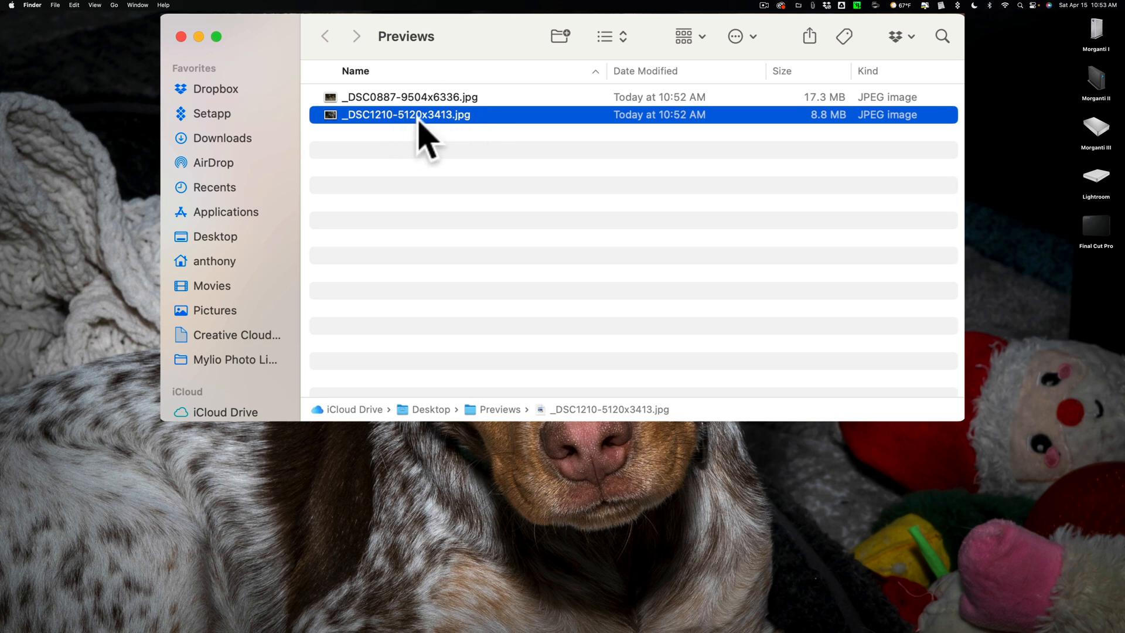
mouse_move(458, 132)
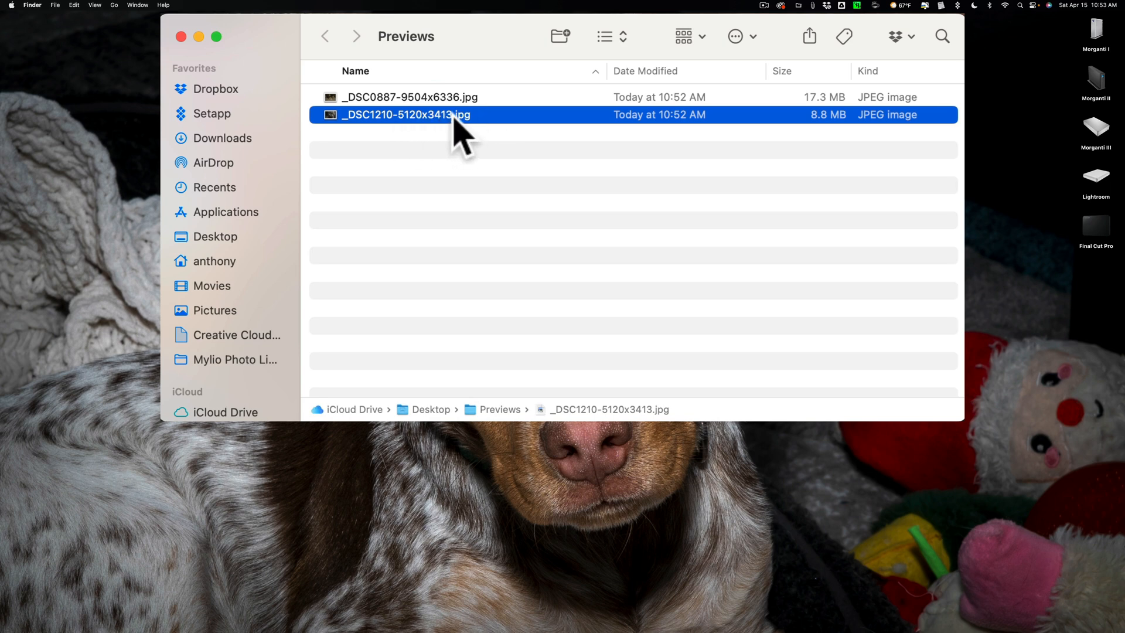
mouse_move(488, 107)
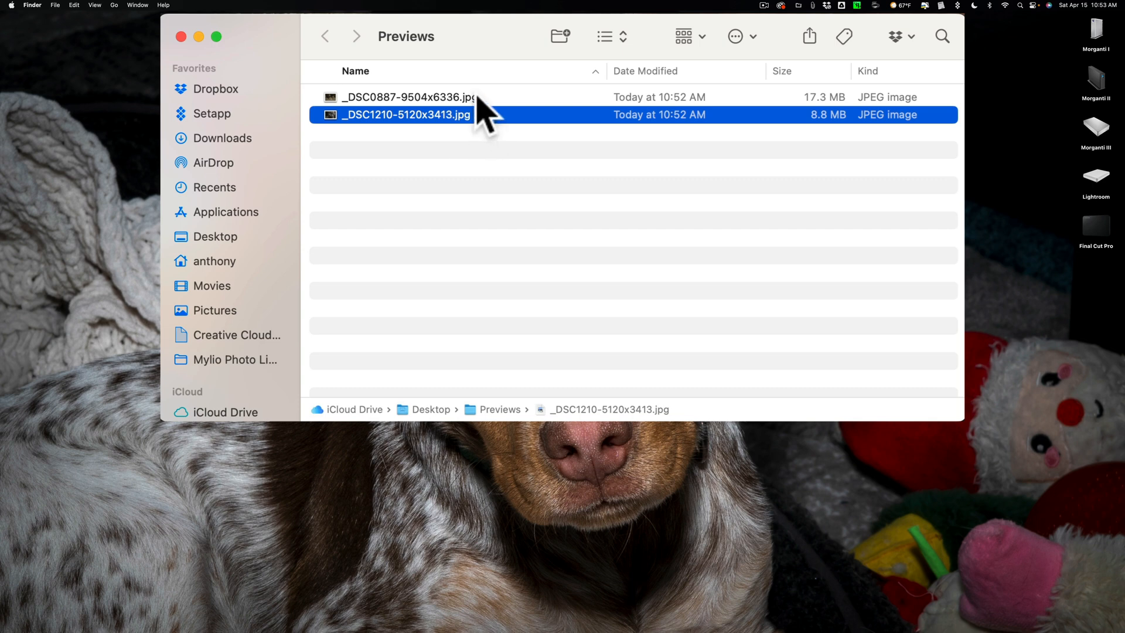
- Select both JPEG previews and open them together in Preview
click(406, 97)
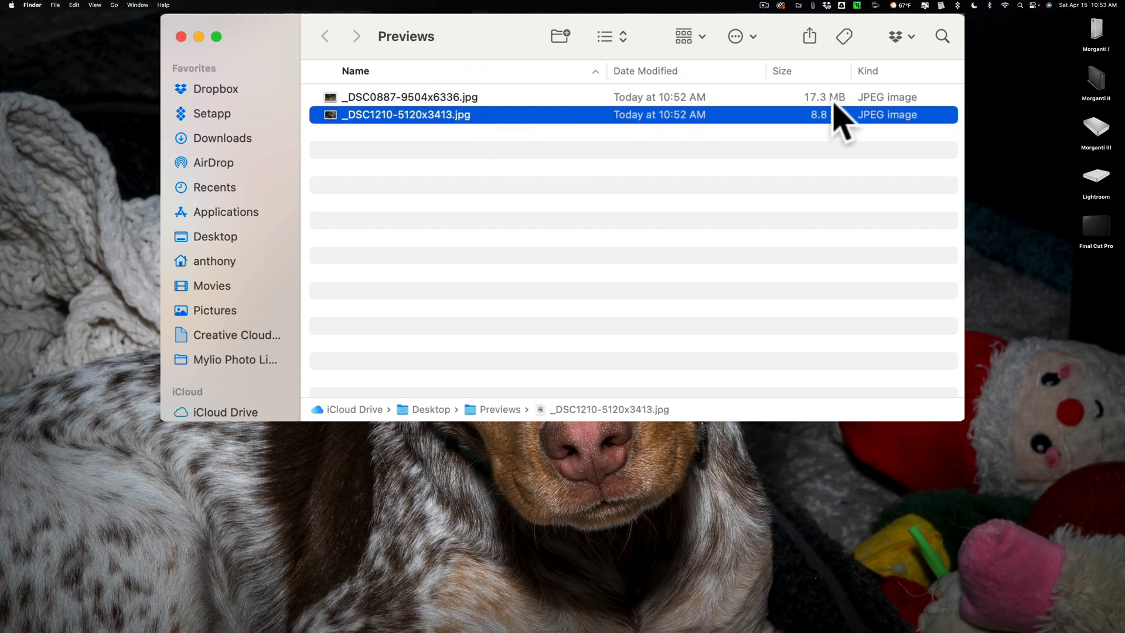
mouse_move(470, 115)
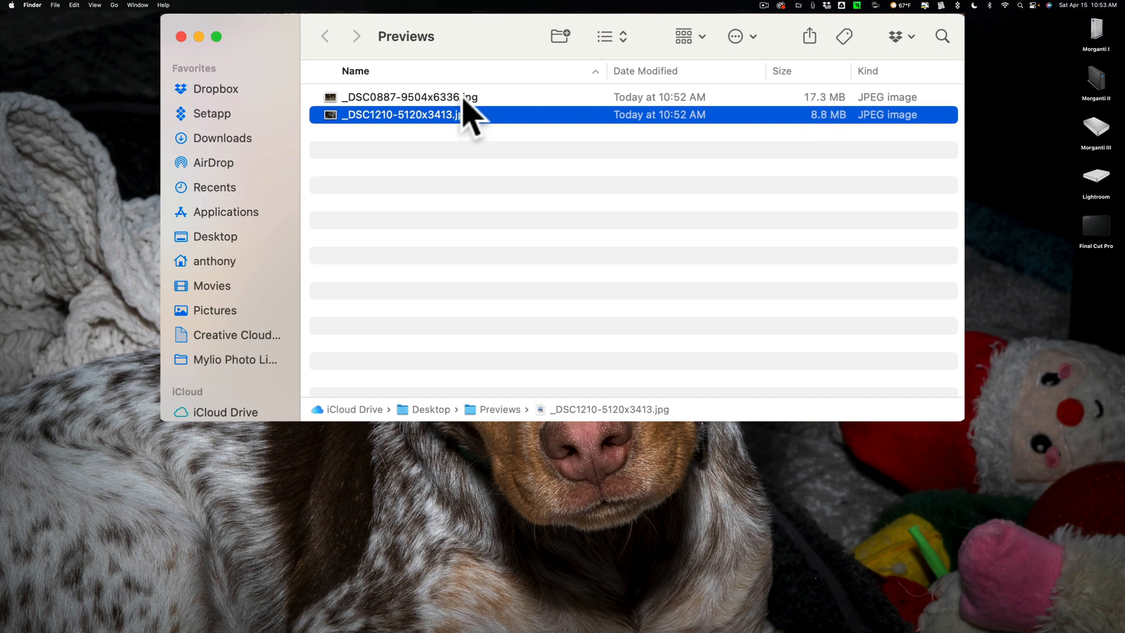
click(408, 97)
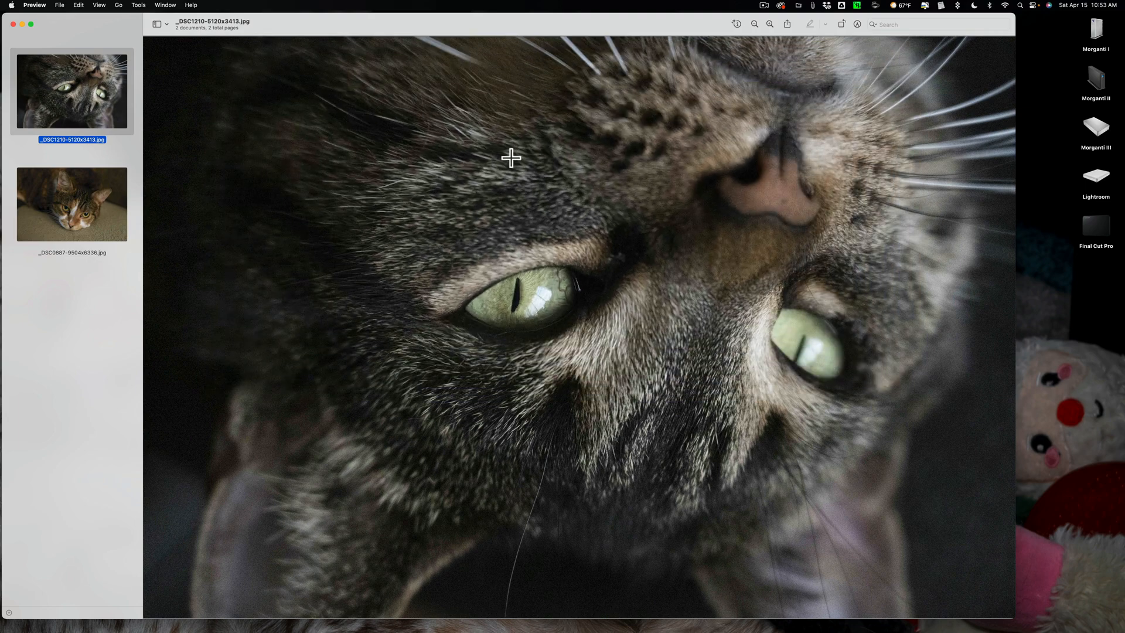
- Flip between the tabby cat and green-eyed cat photos in Preview, then close the viewer
click(71, 203)
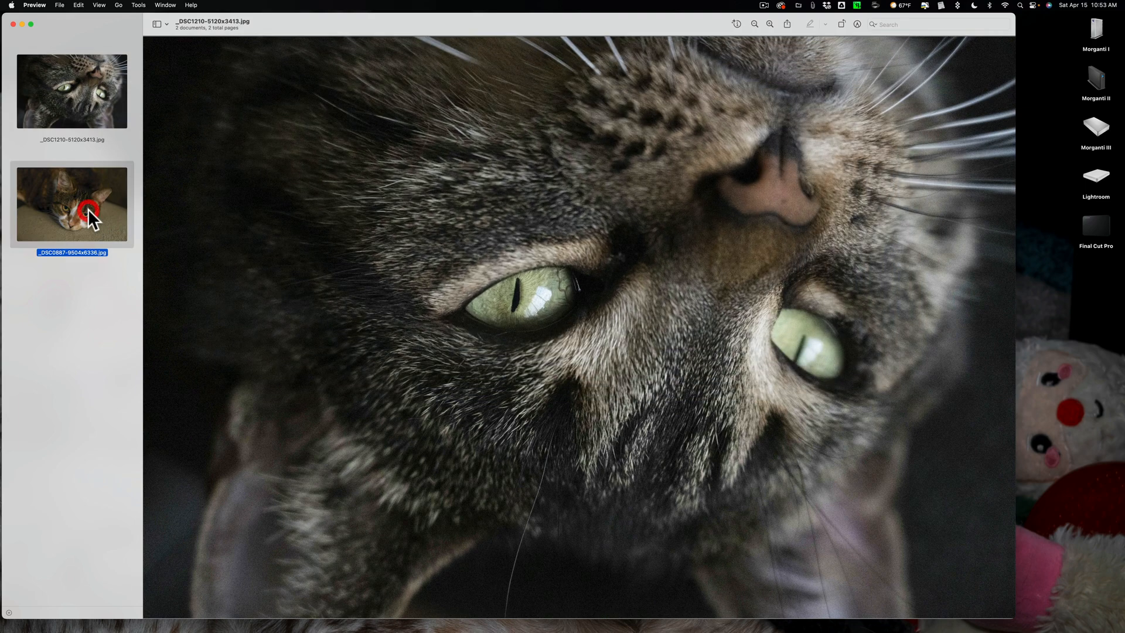
click(72, 203)
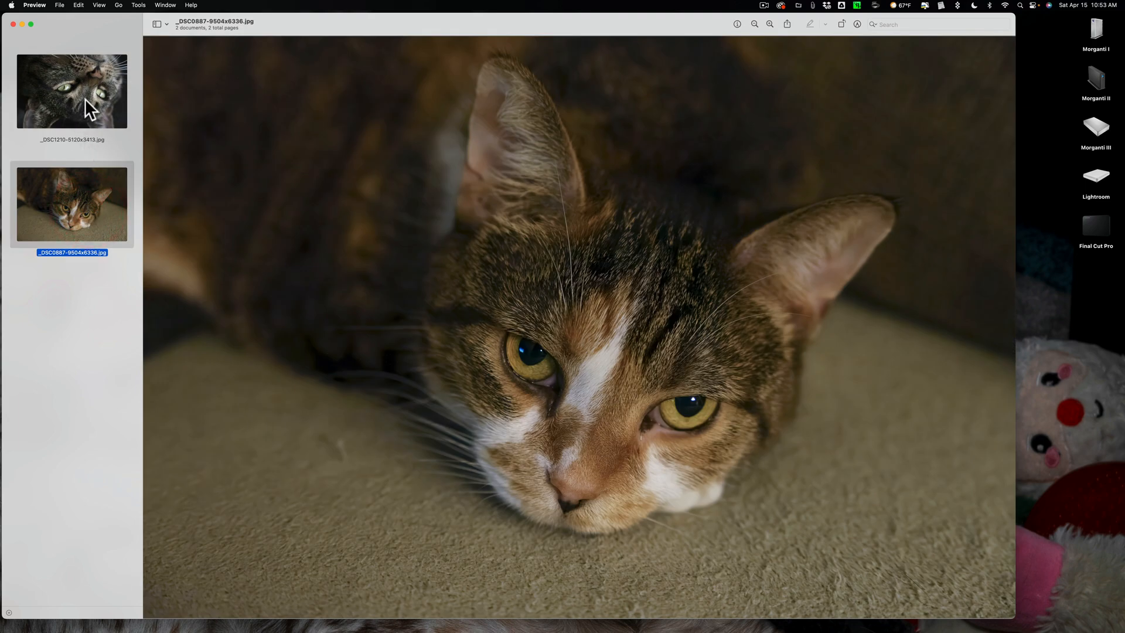
click(72, 90)
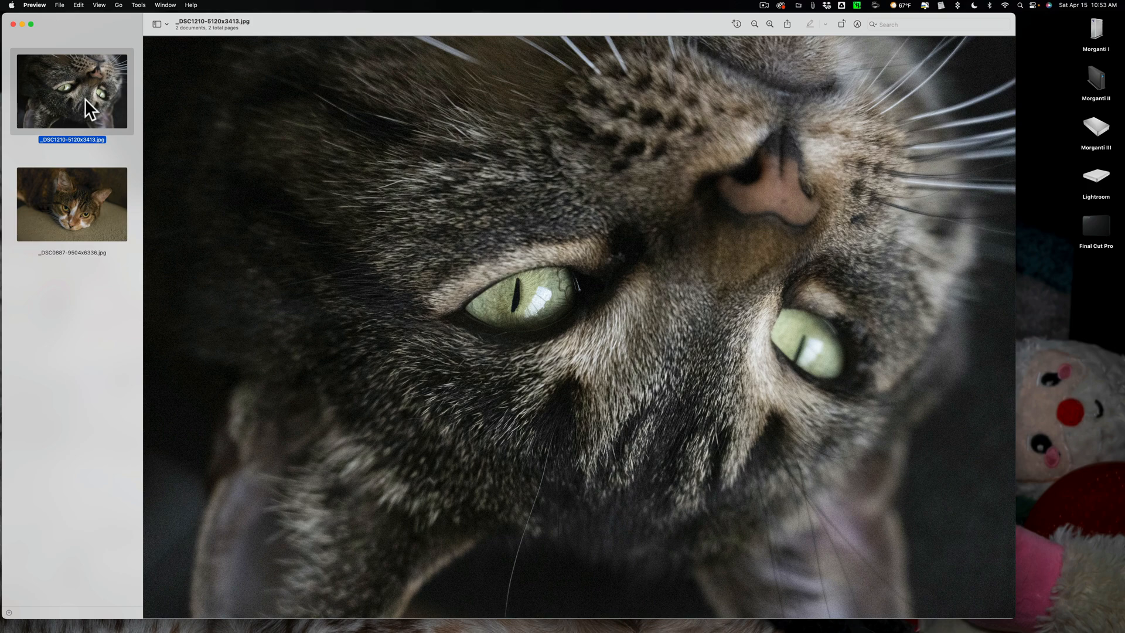
click(72, 204)
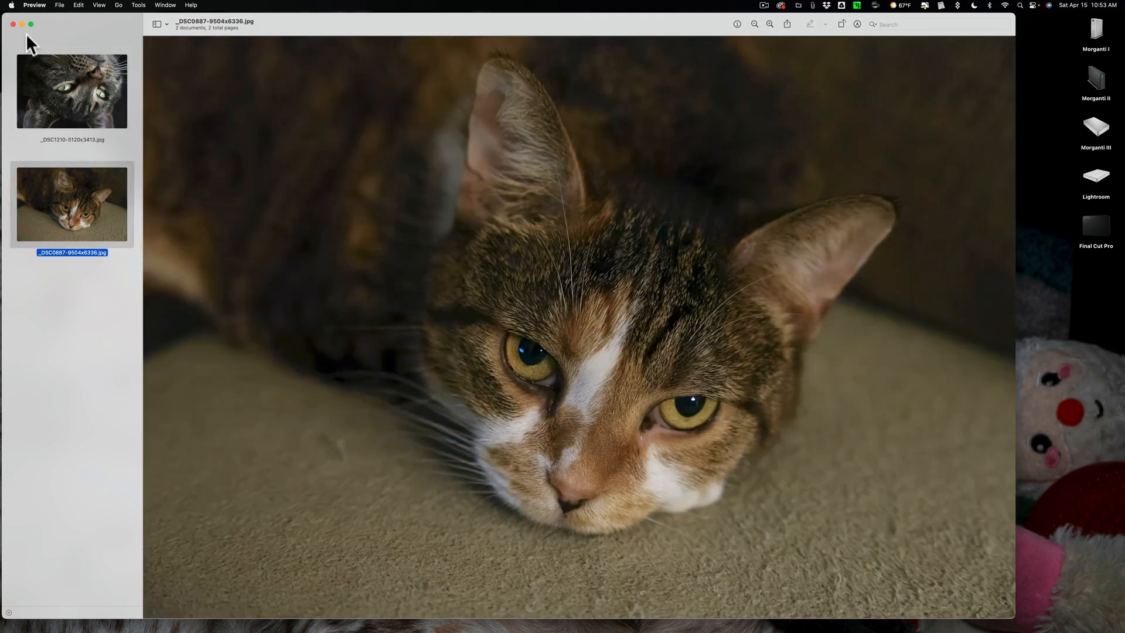
click(72, 90)
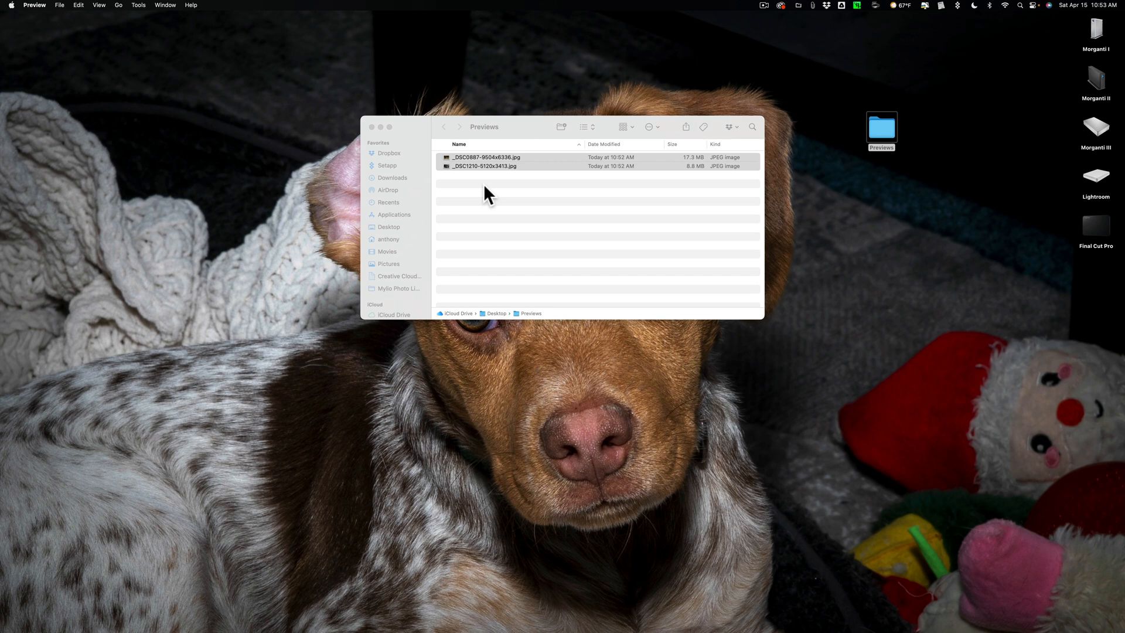
mouse_move(370, 135)
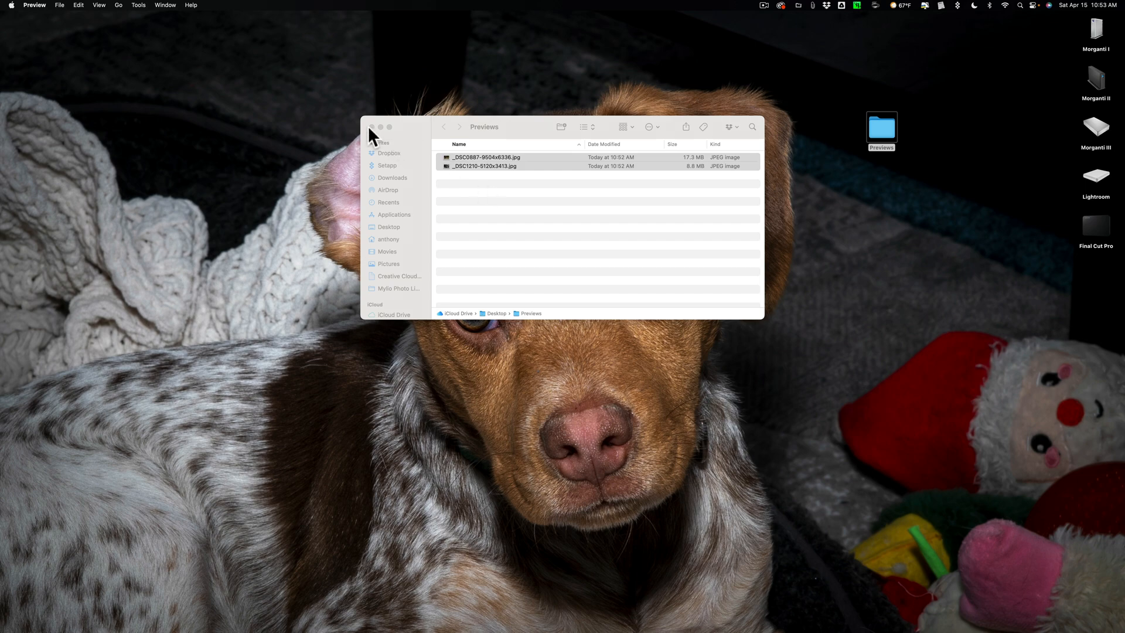
- Close the Finder window of the Previews folder, leaving the desktop showing
click(372, 126)
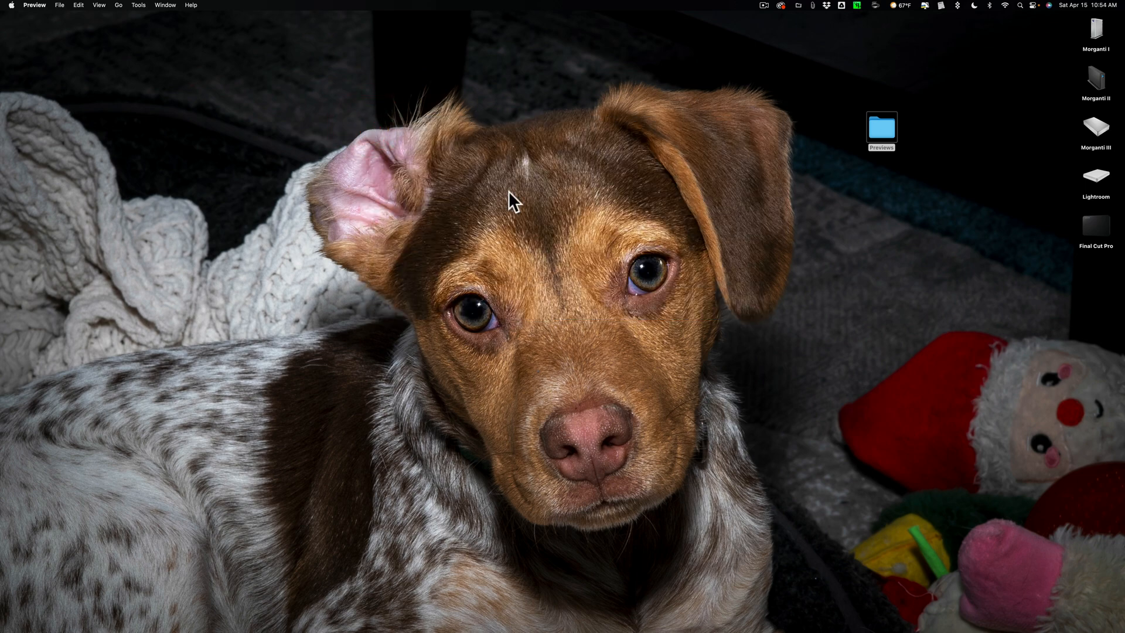